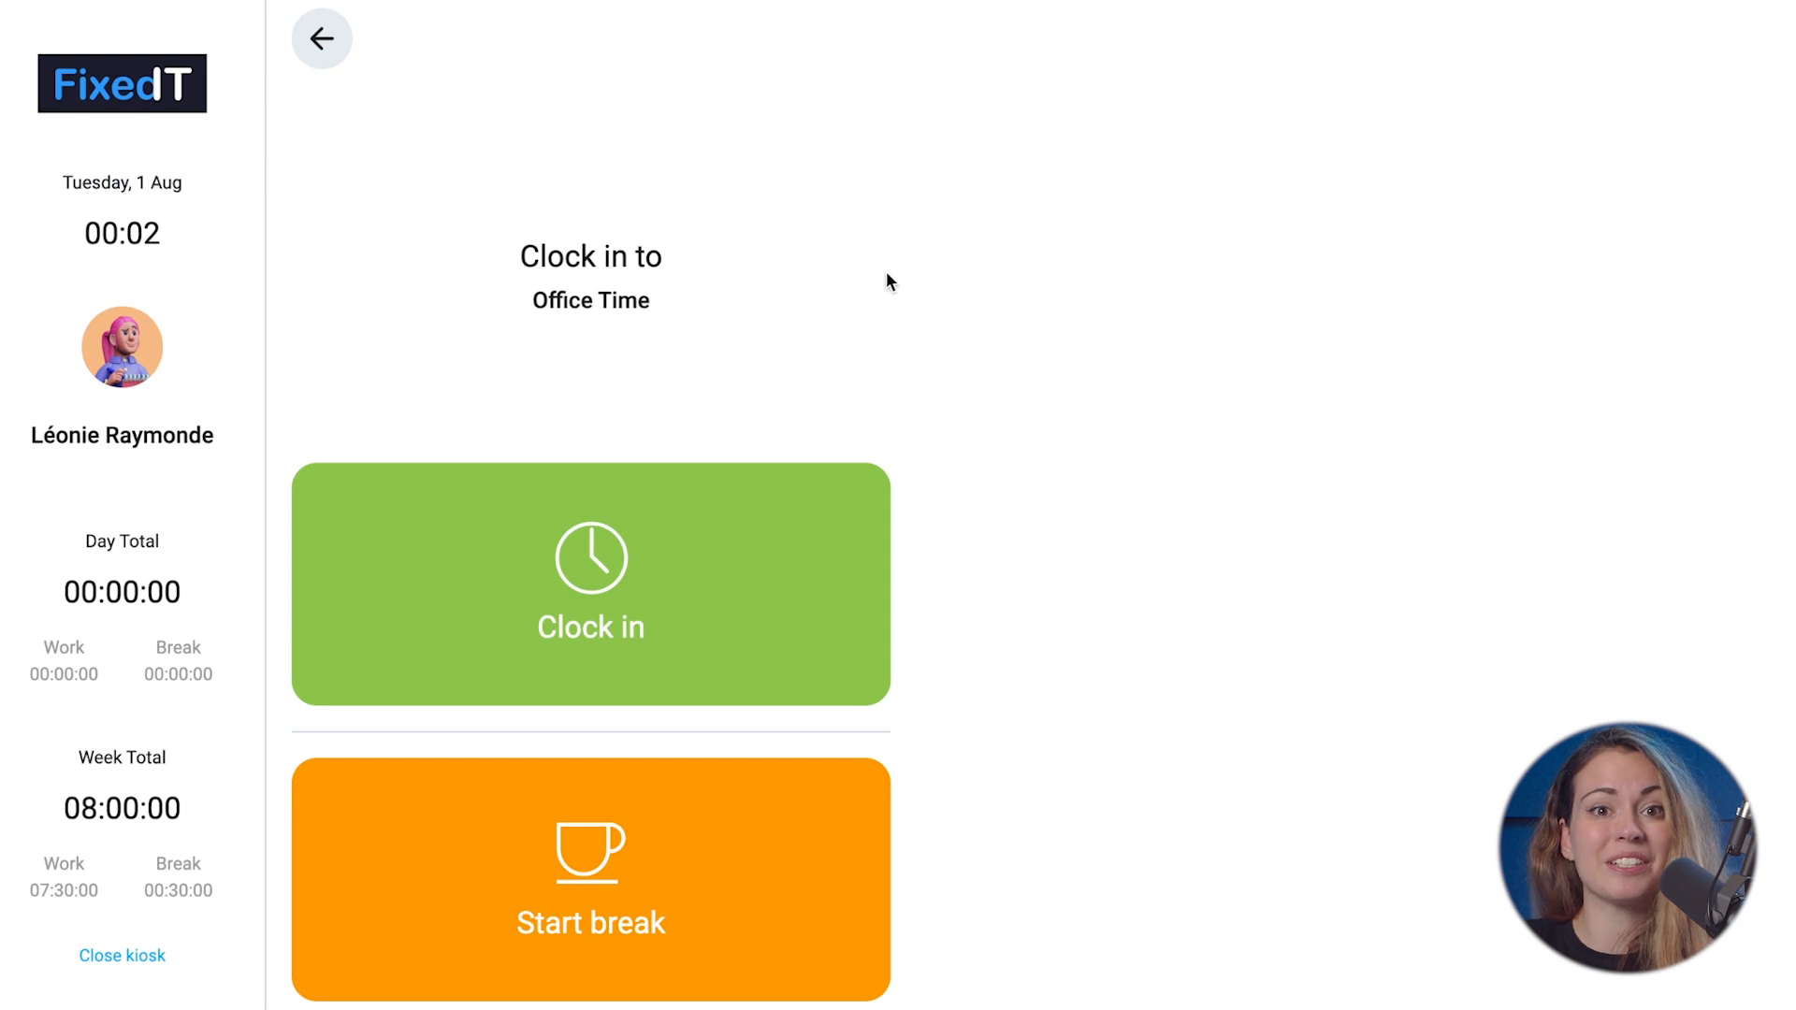
Discard the running timer and start a Vacation time-off request for Aug 3 – Aug 4 (2.00 days)
{"action": "left_click", "coordinate": [589, 584]}
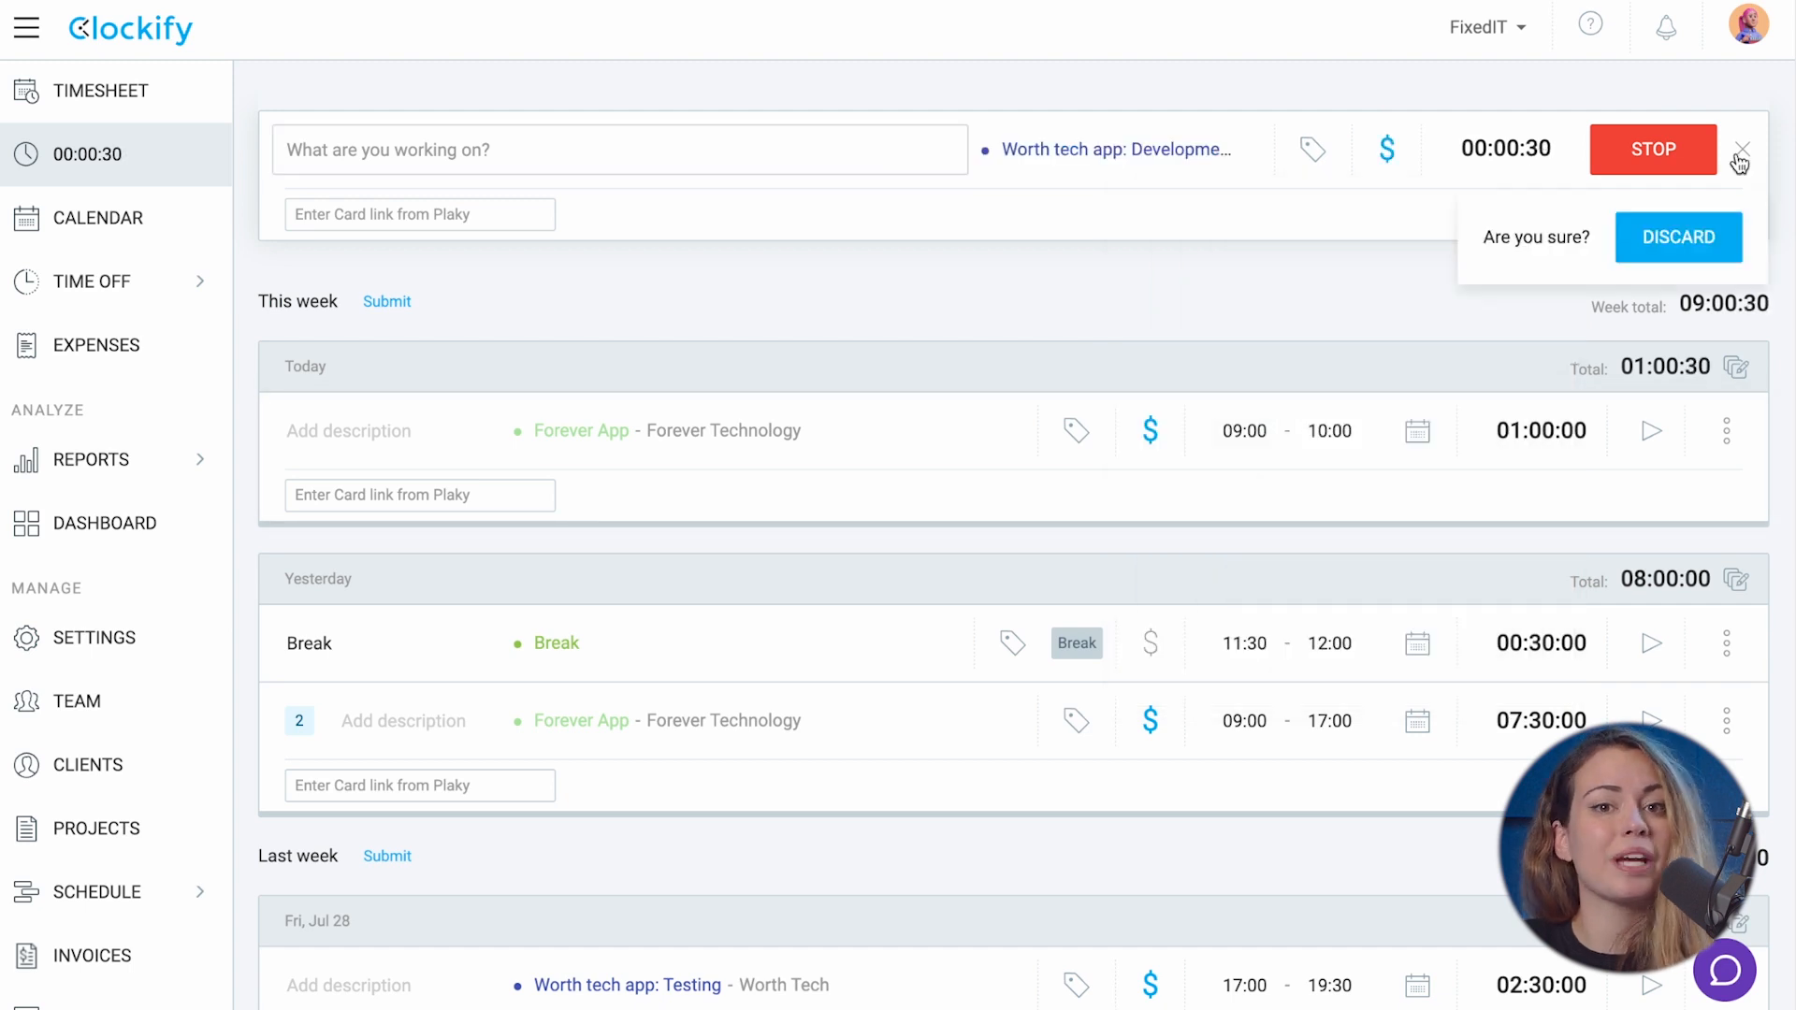
{"action": "left_click", "coordinate": [1677, 238]}
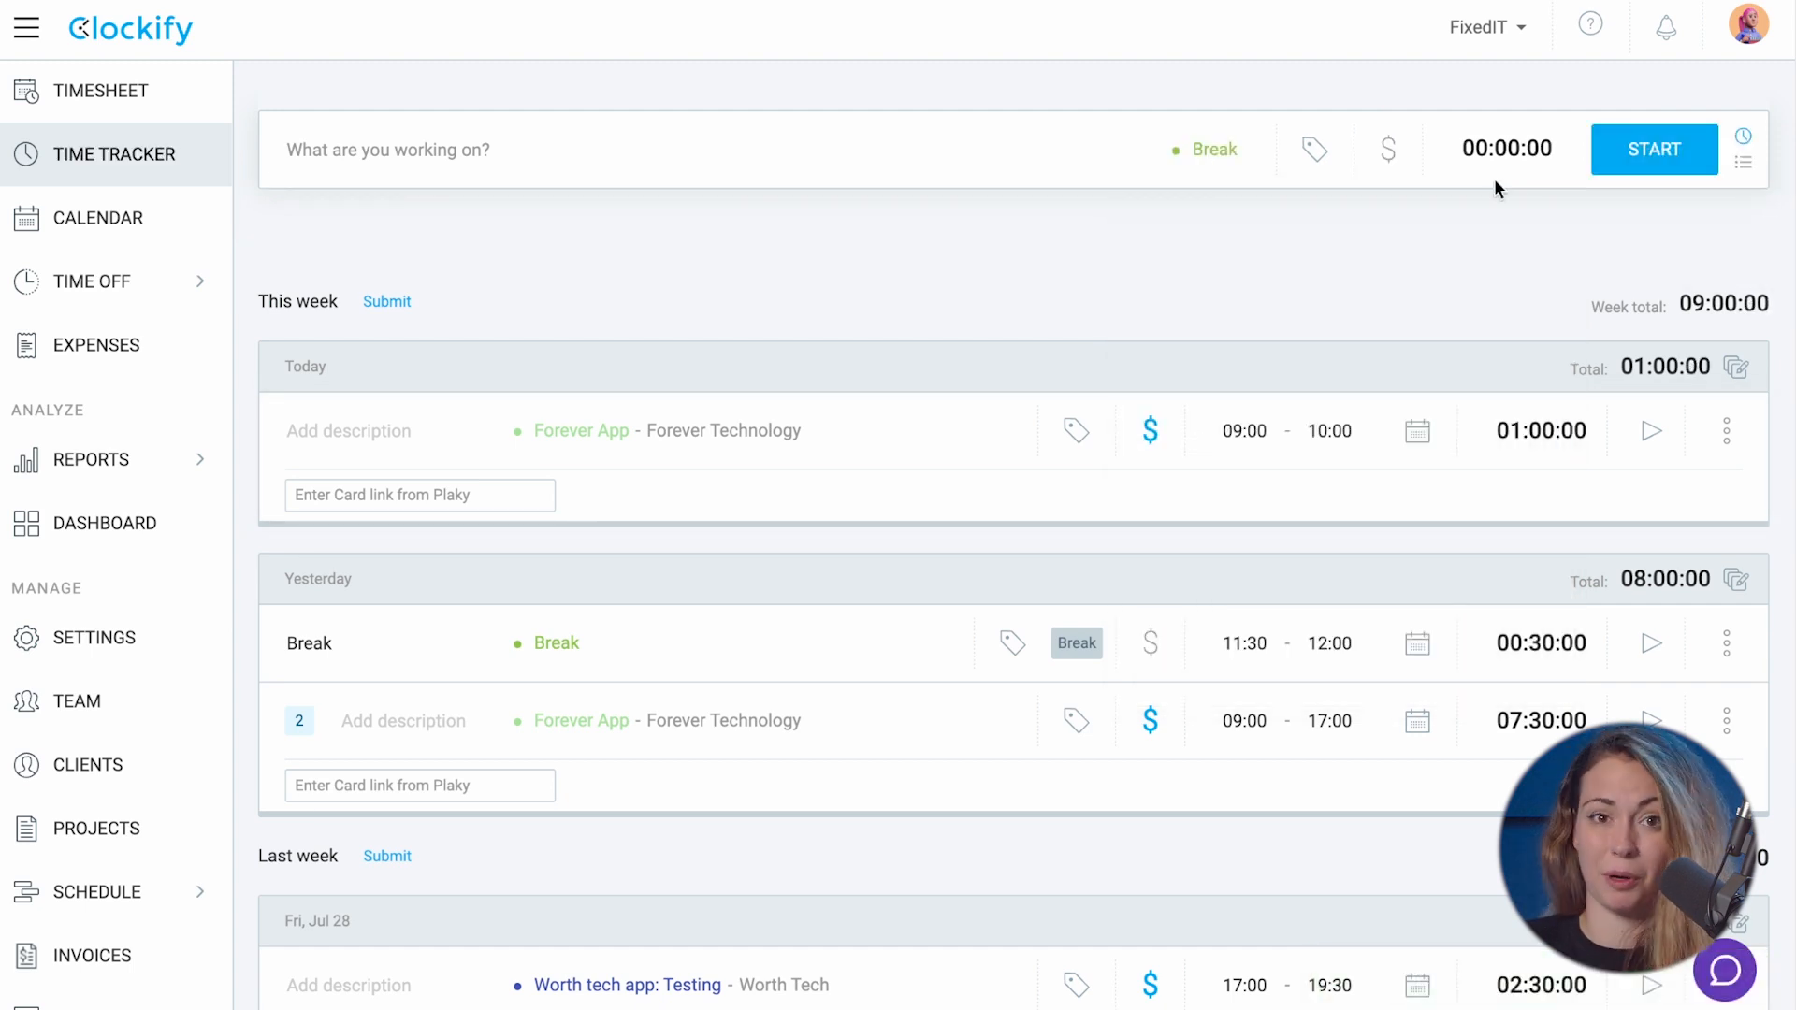
{"action": "left_click", "coordinate": [1652, 150]}
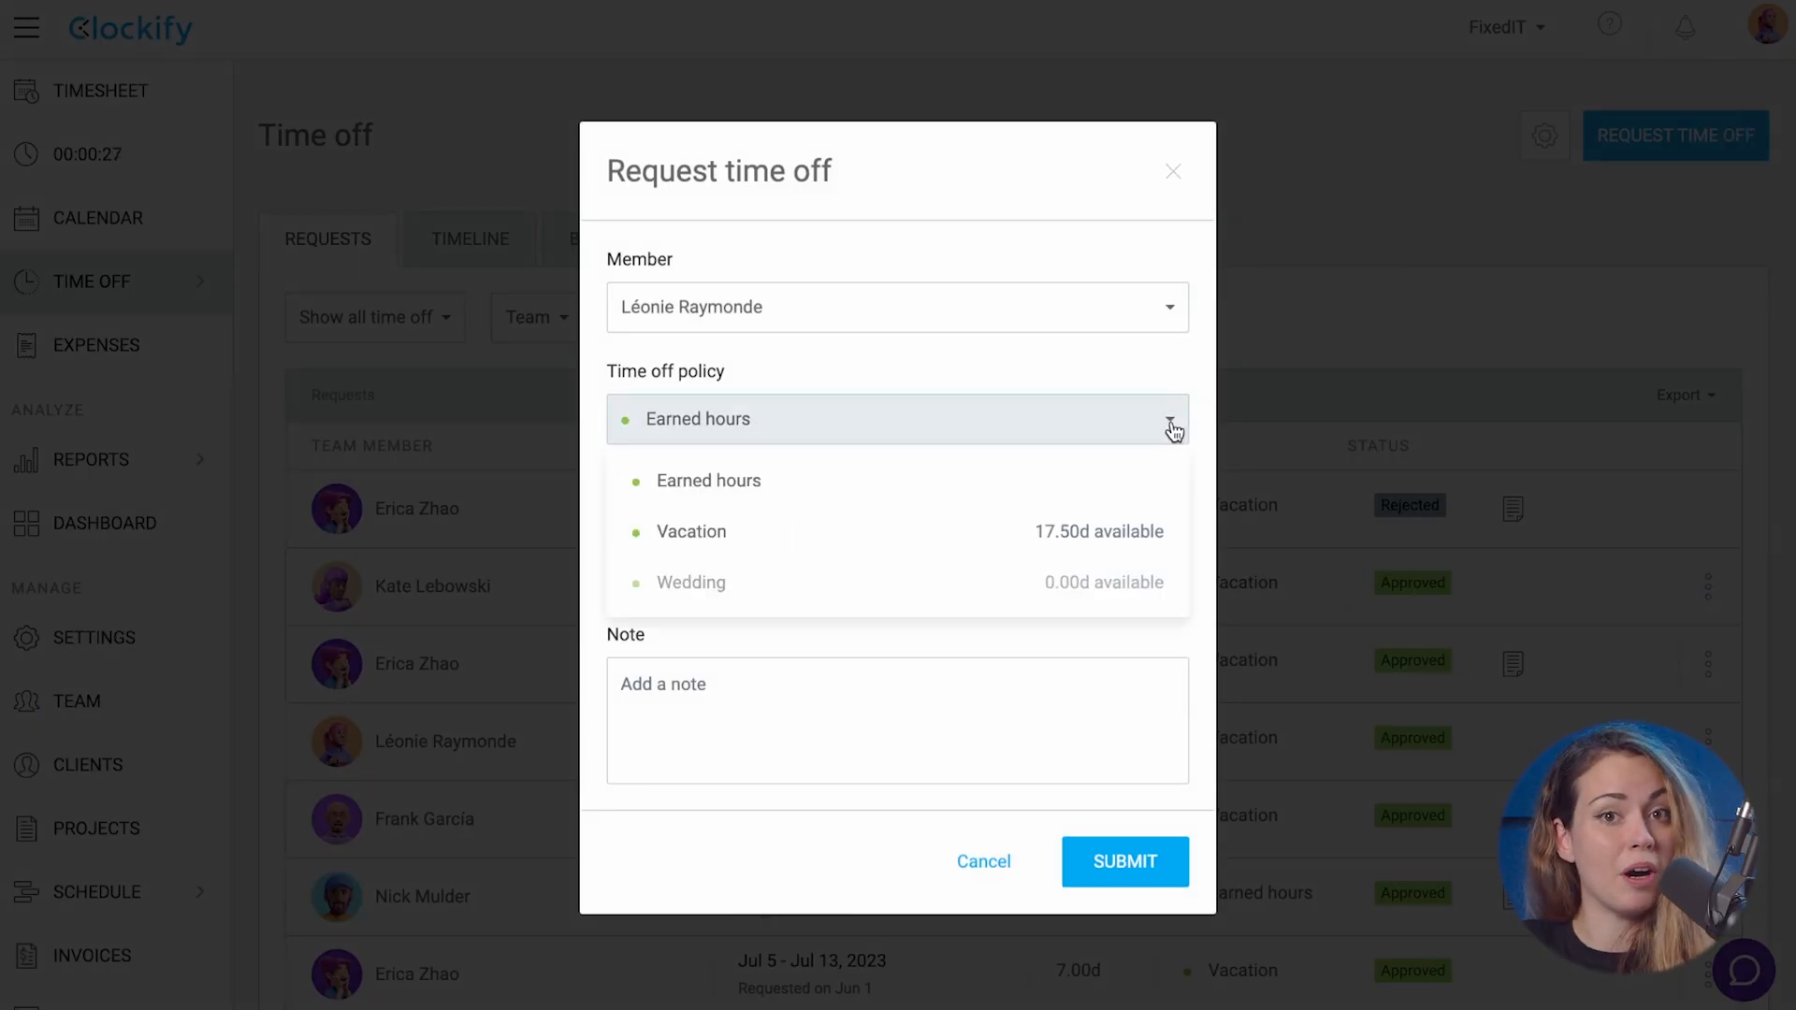
{"action": "left_click", "coordinate": [690, 530]}
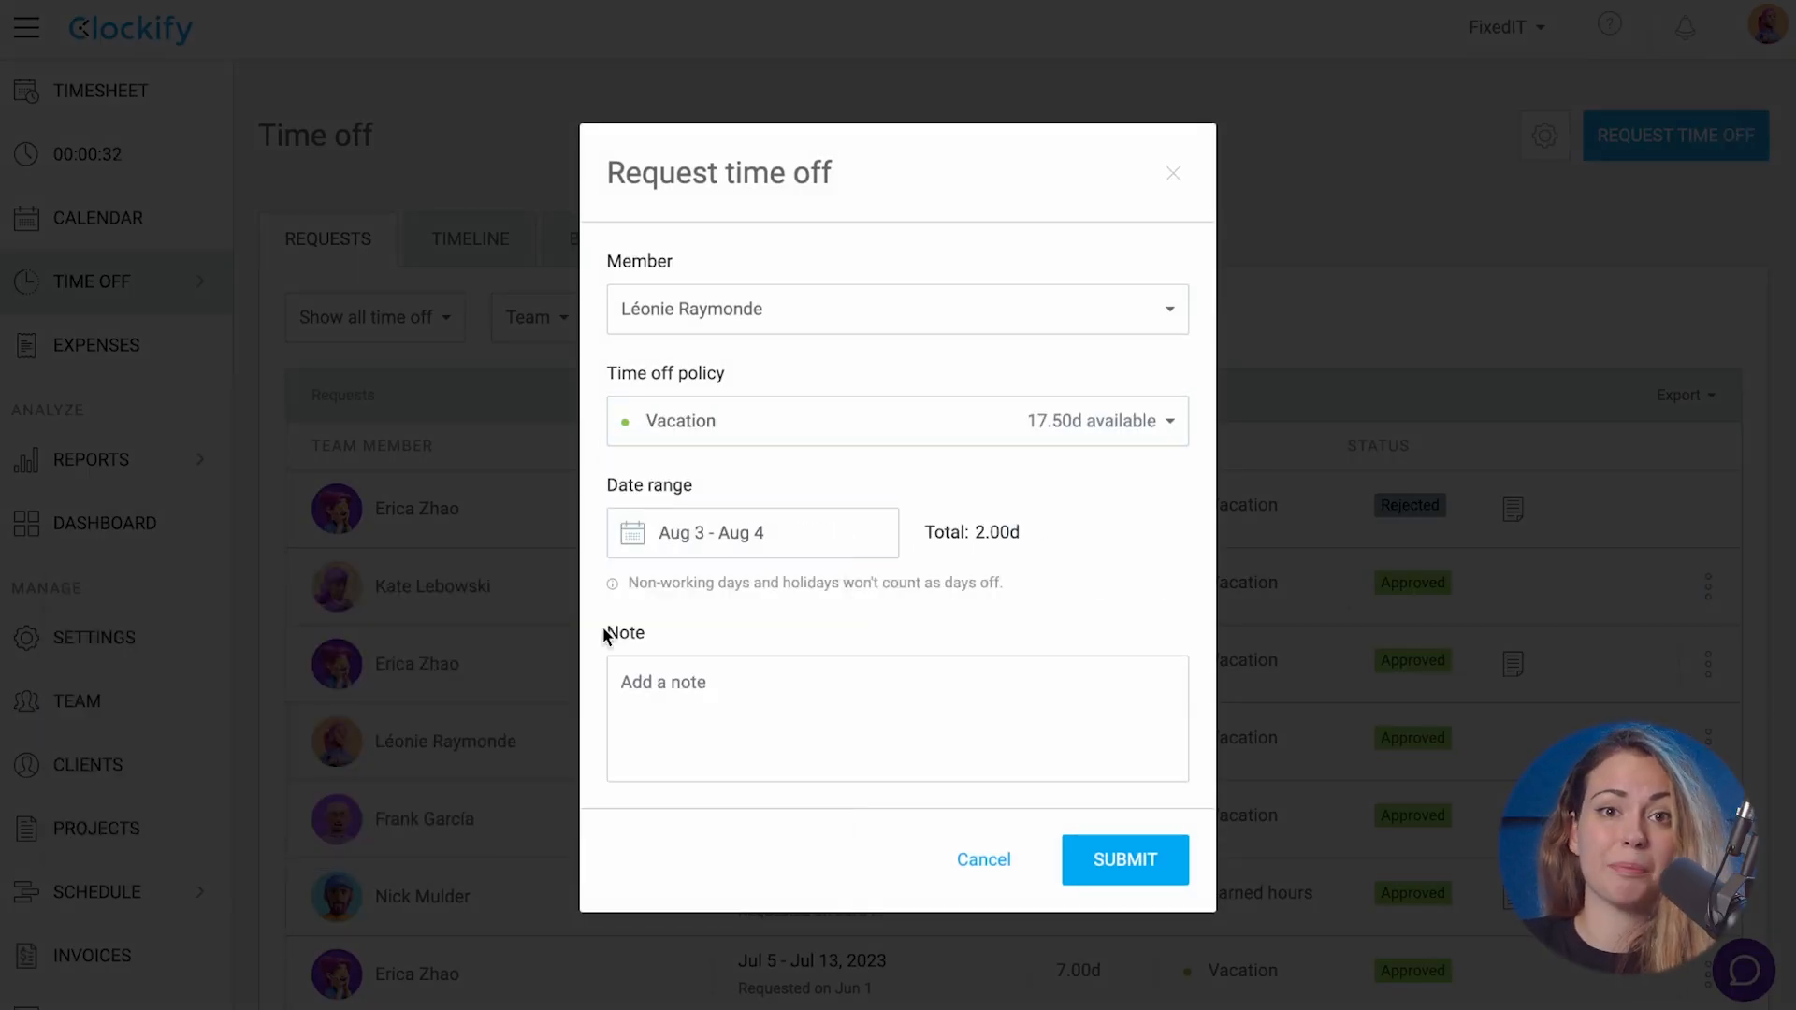
{"action": "left_click", "coordinate": [101, 365]}
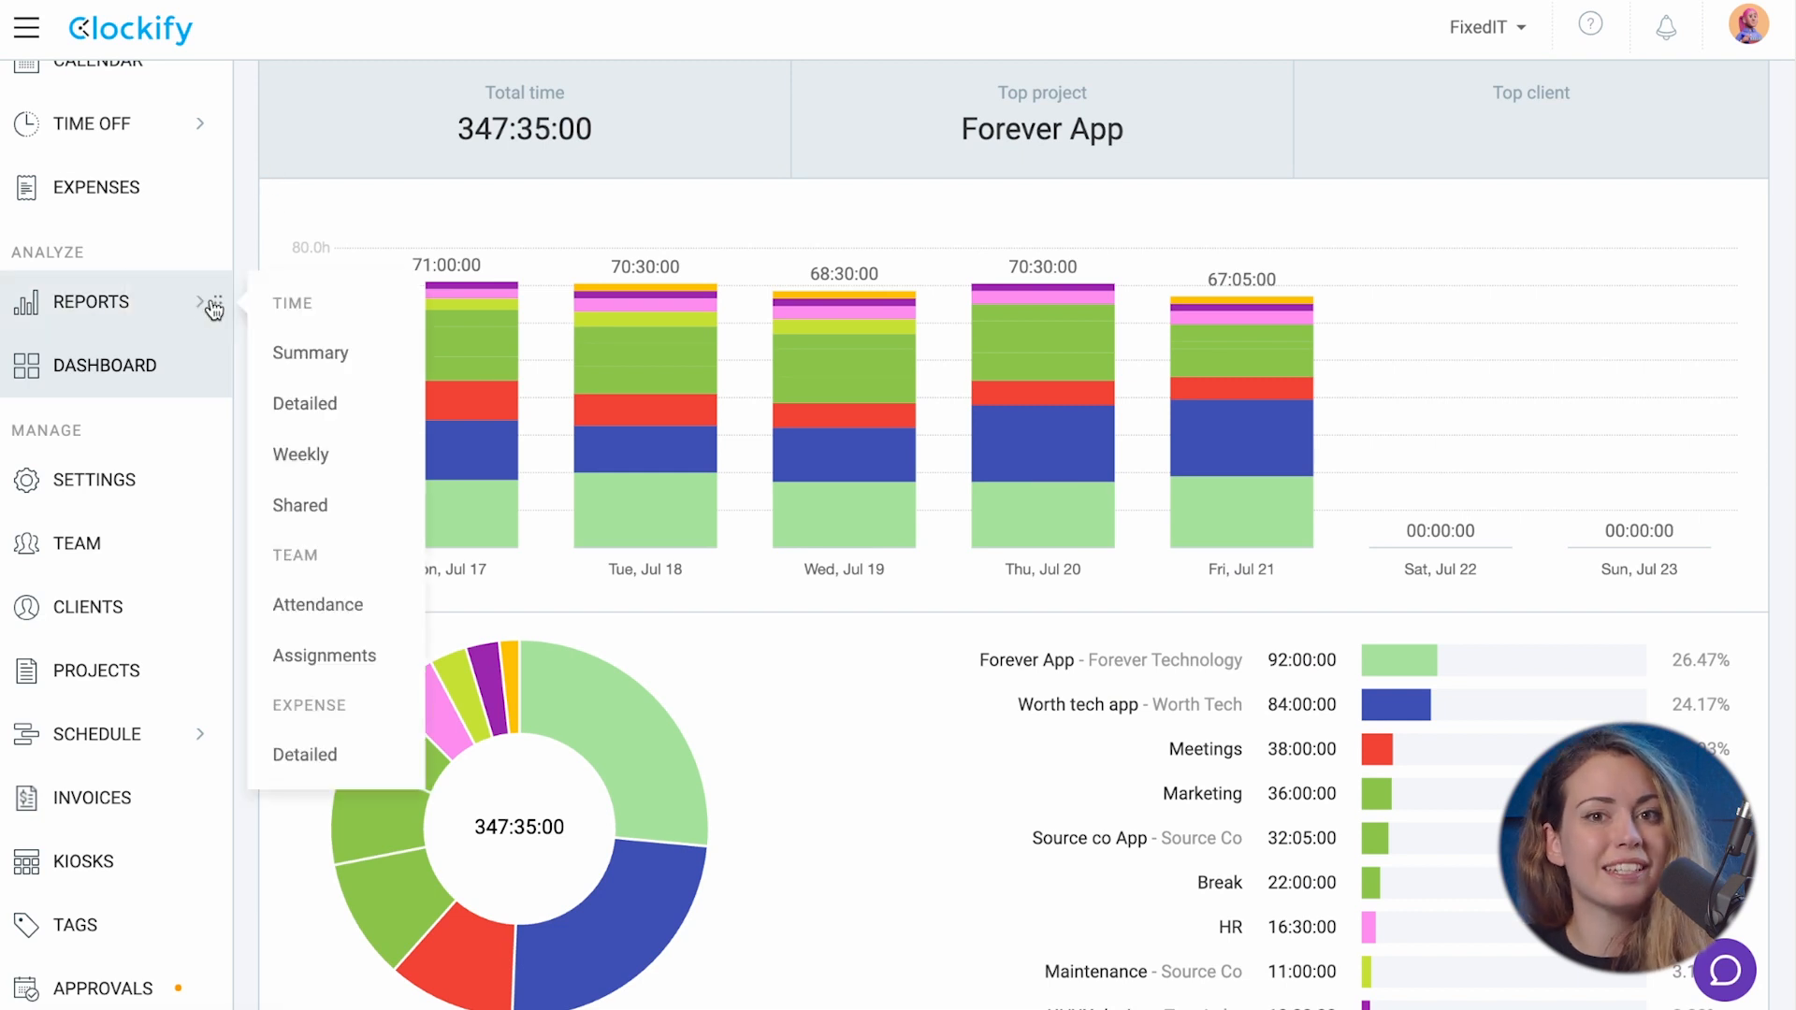
View the Team > Attendance report rows for 28/07/2023 and reach a member's profile editor
{"action": "left_click", "coordinate": [318, 604]}
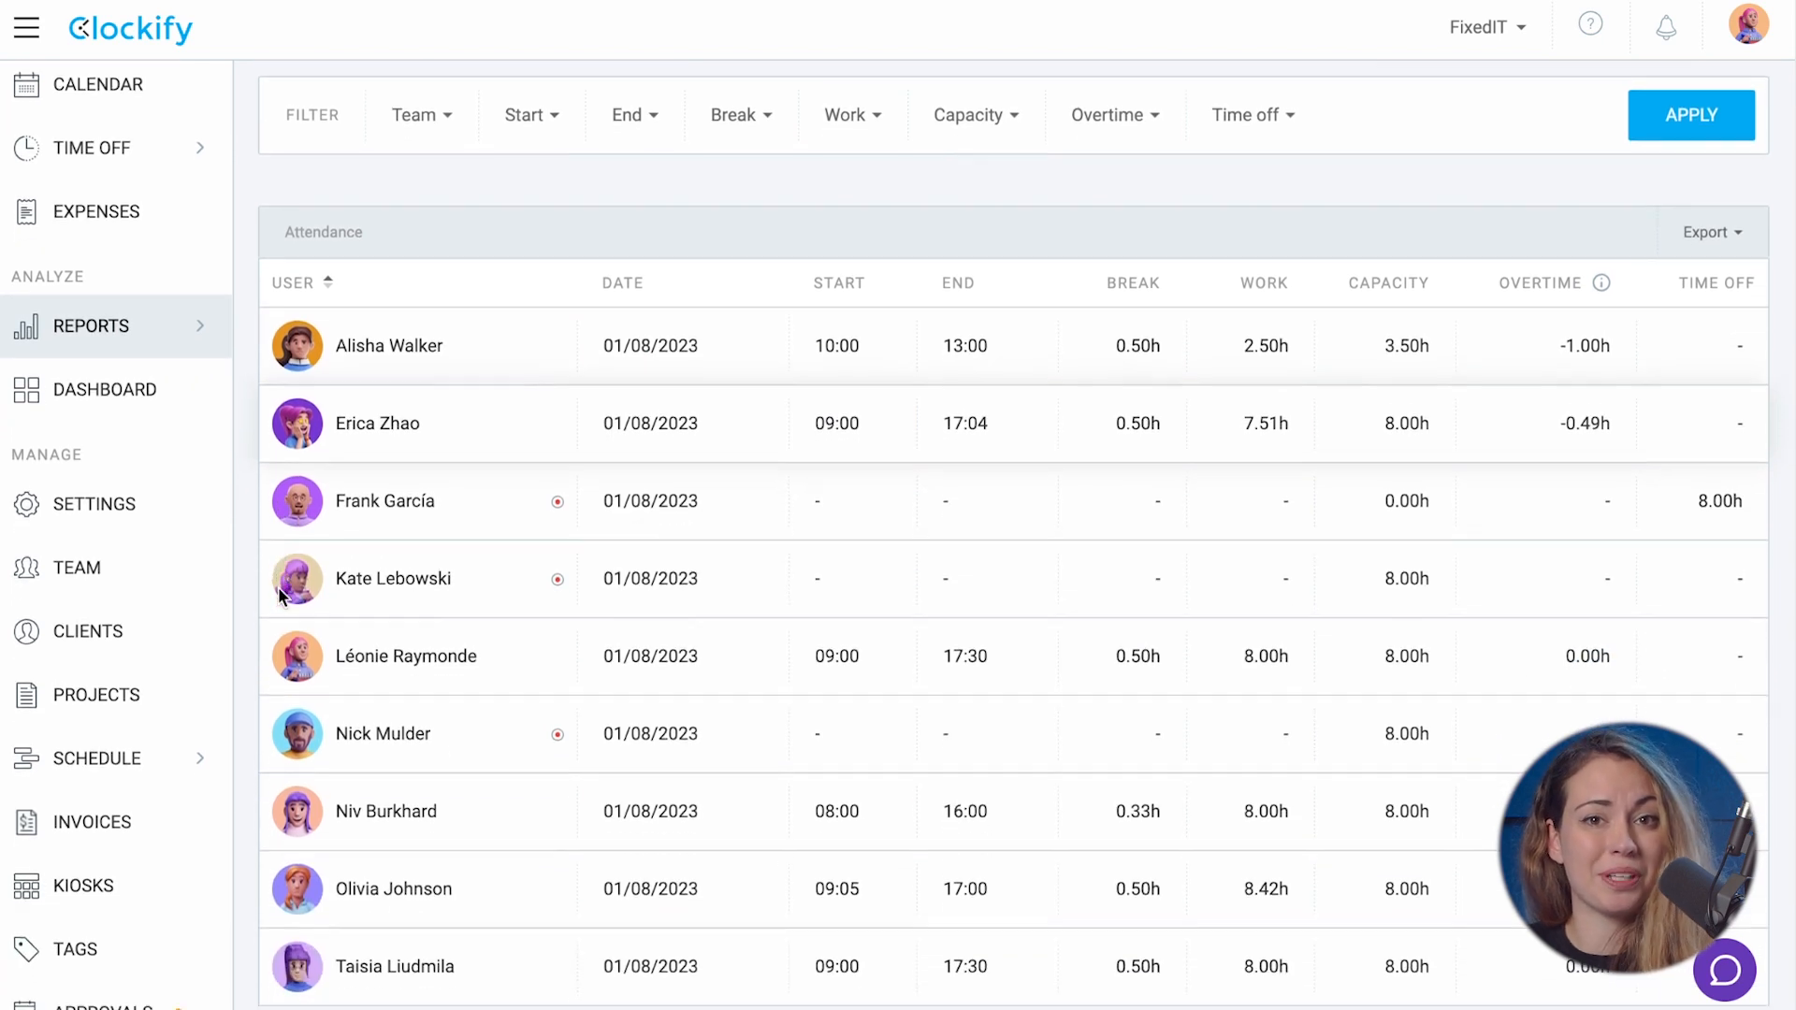
{"action": "scroll", "scroll_direction": "down", "scroll_amount": 3}
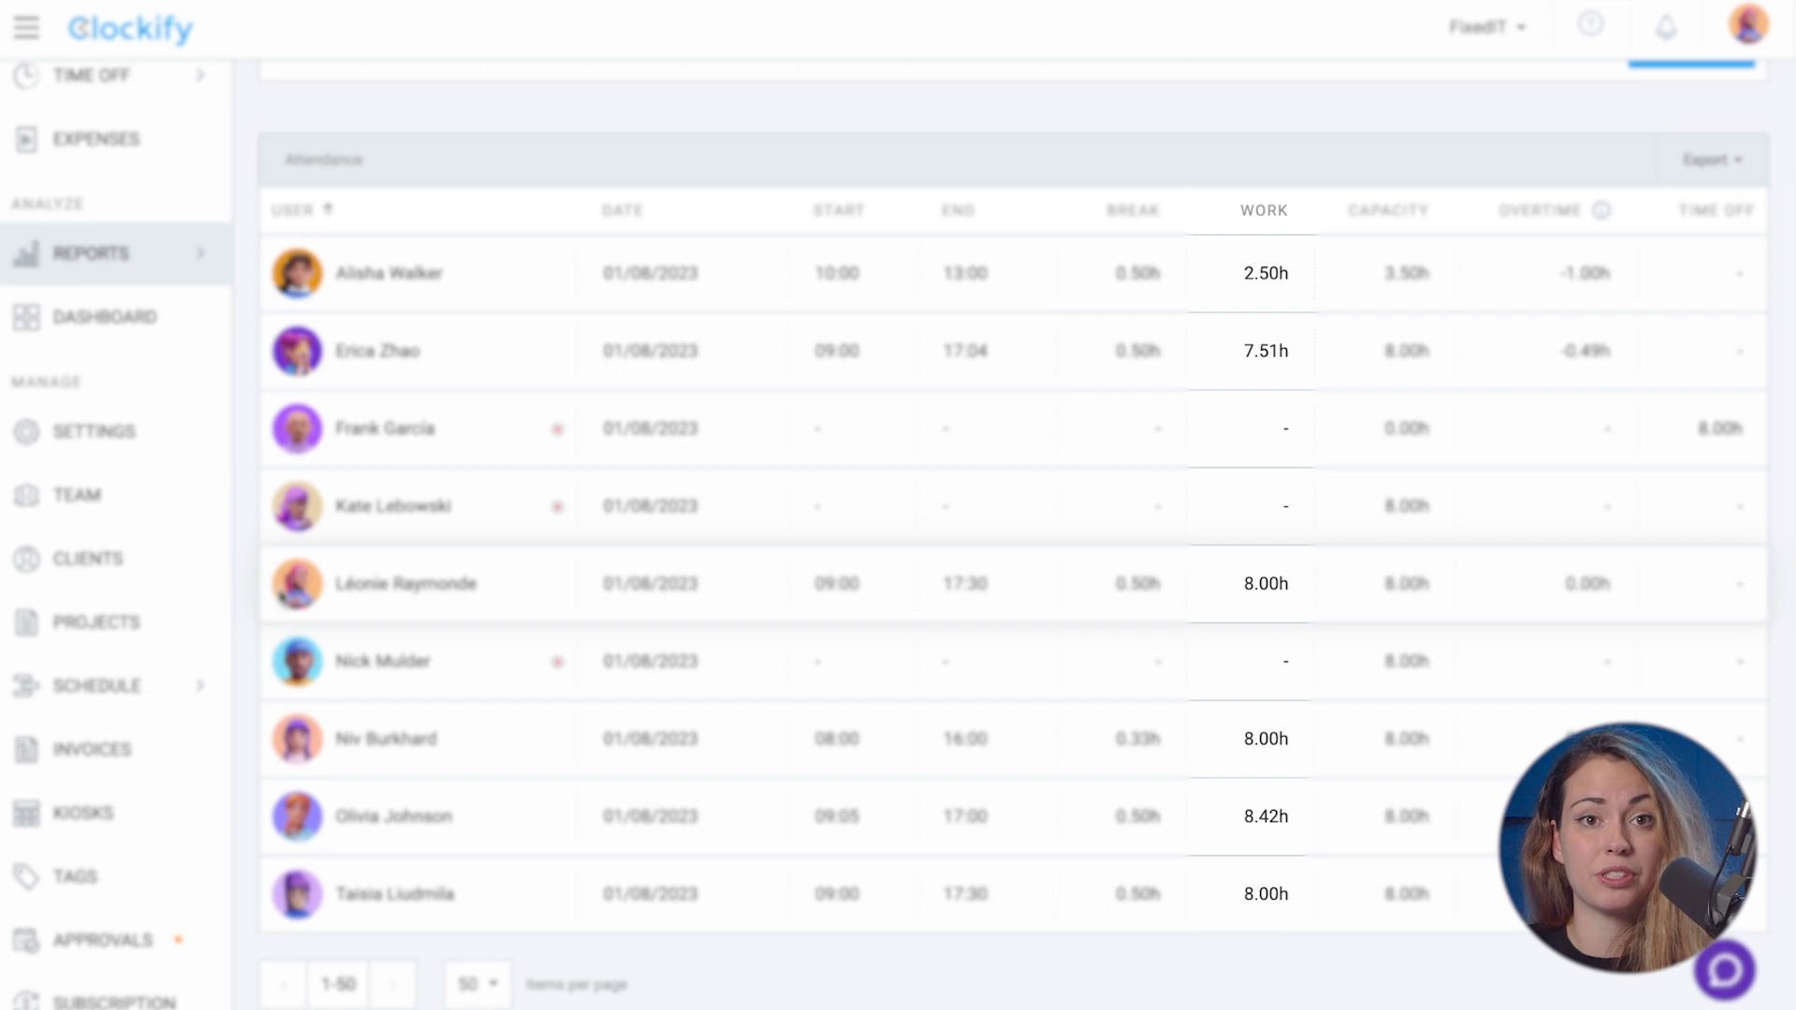
{"action": "mouse_move", "coordinate": [1514, 273]}
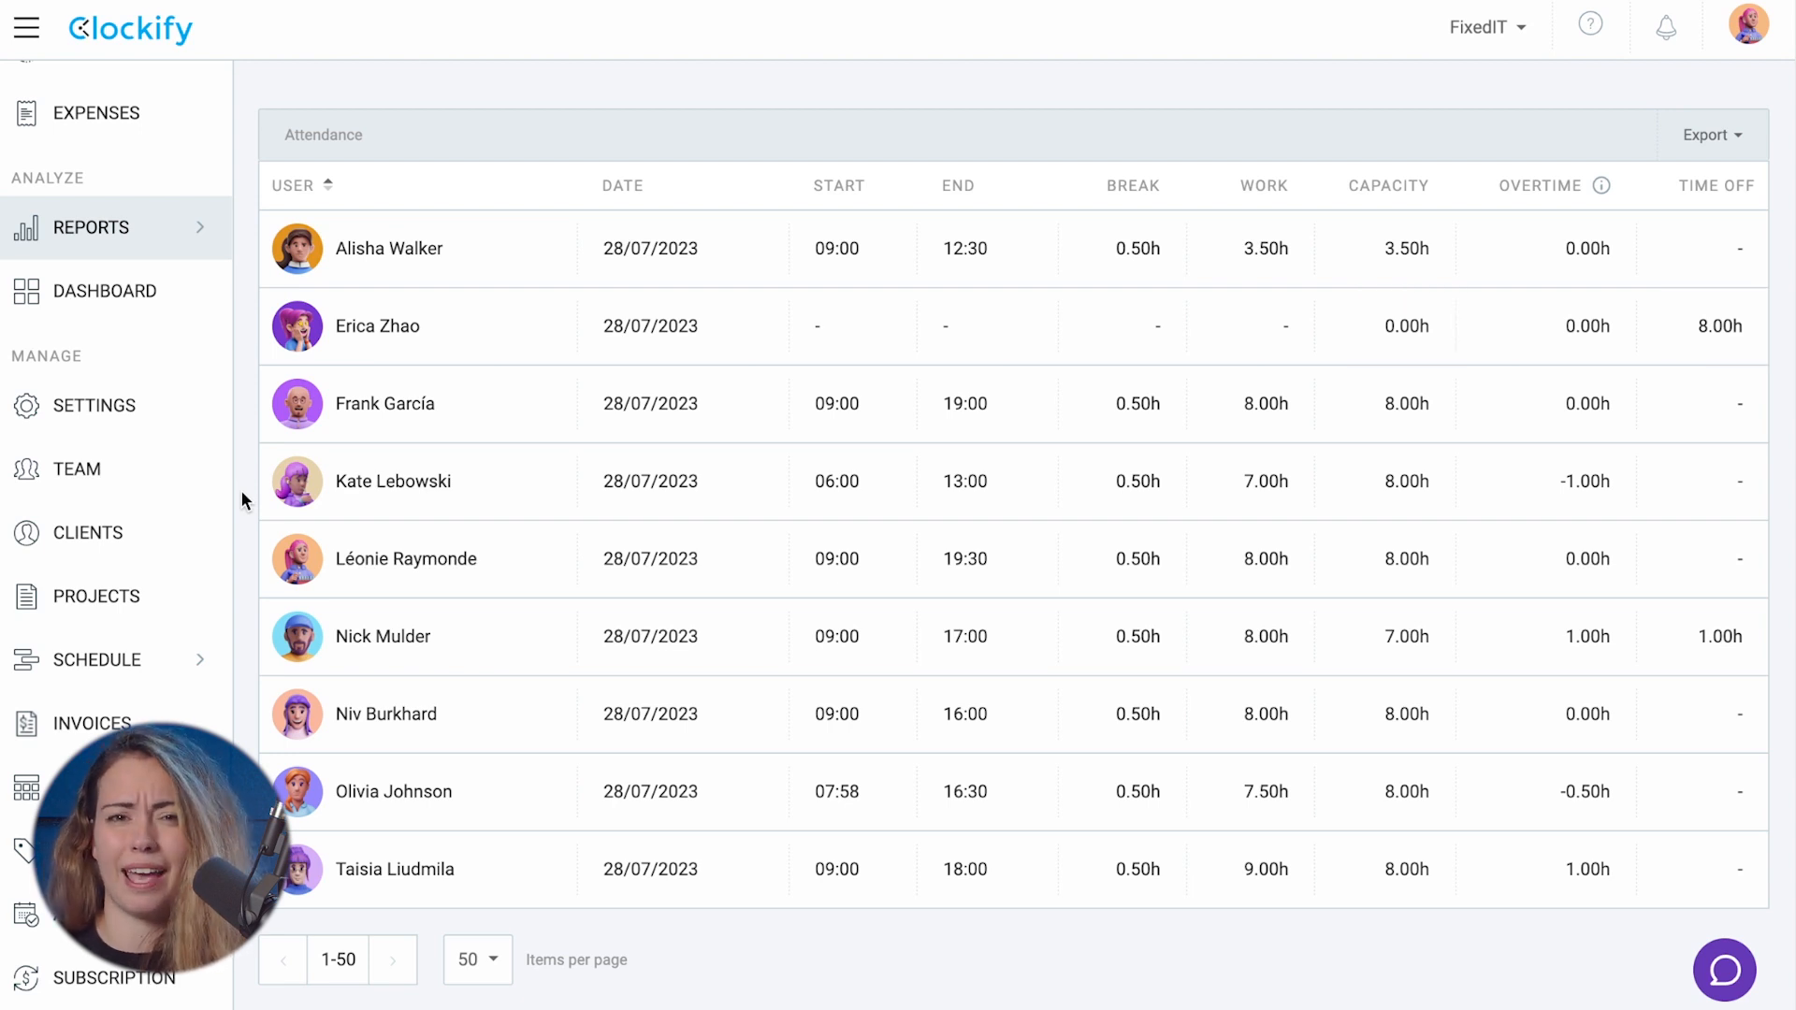
{"action": "left_click", "coordinate": [1265, 636]}
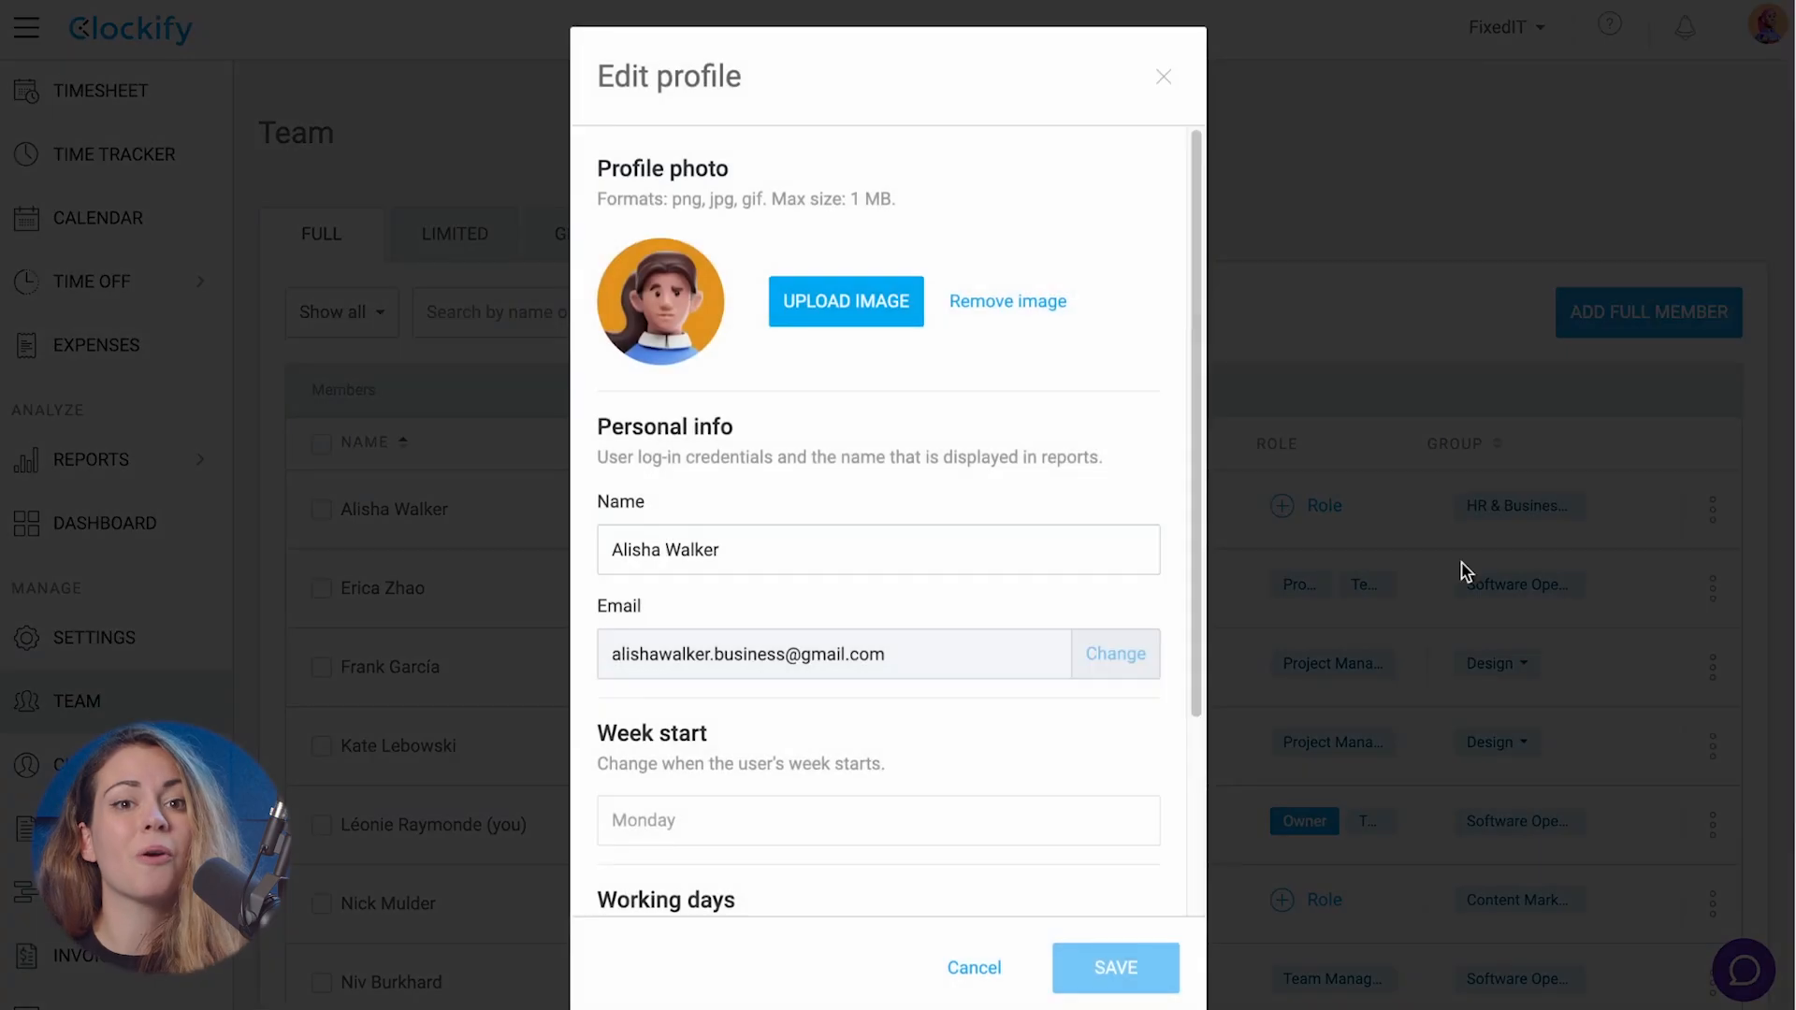
Save the first team member's profile with a daily work capacity of 3.5 hours
{"action": "scroll", "scroll_direction": "down", "scroll_amount": 3}
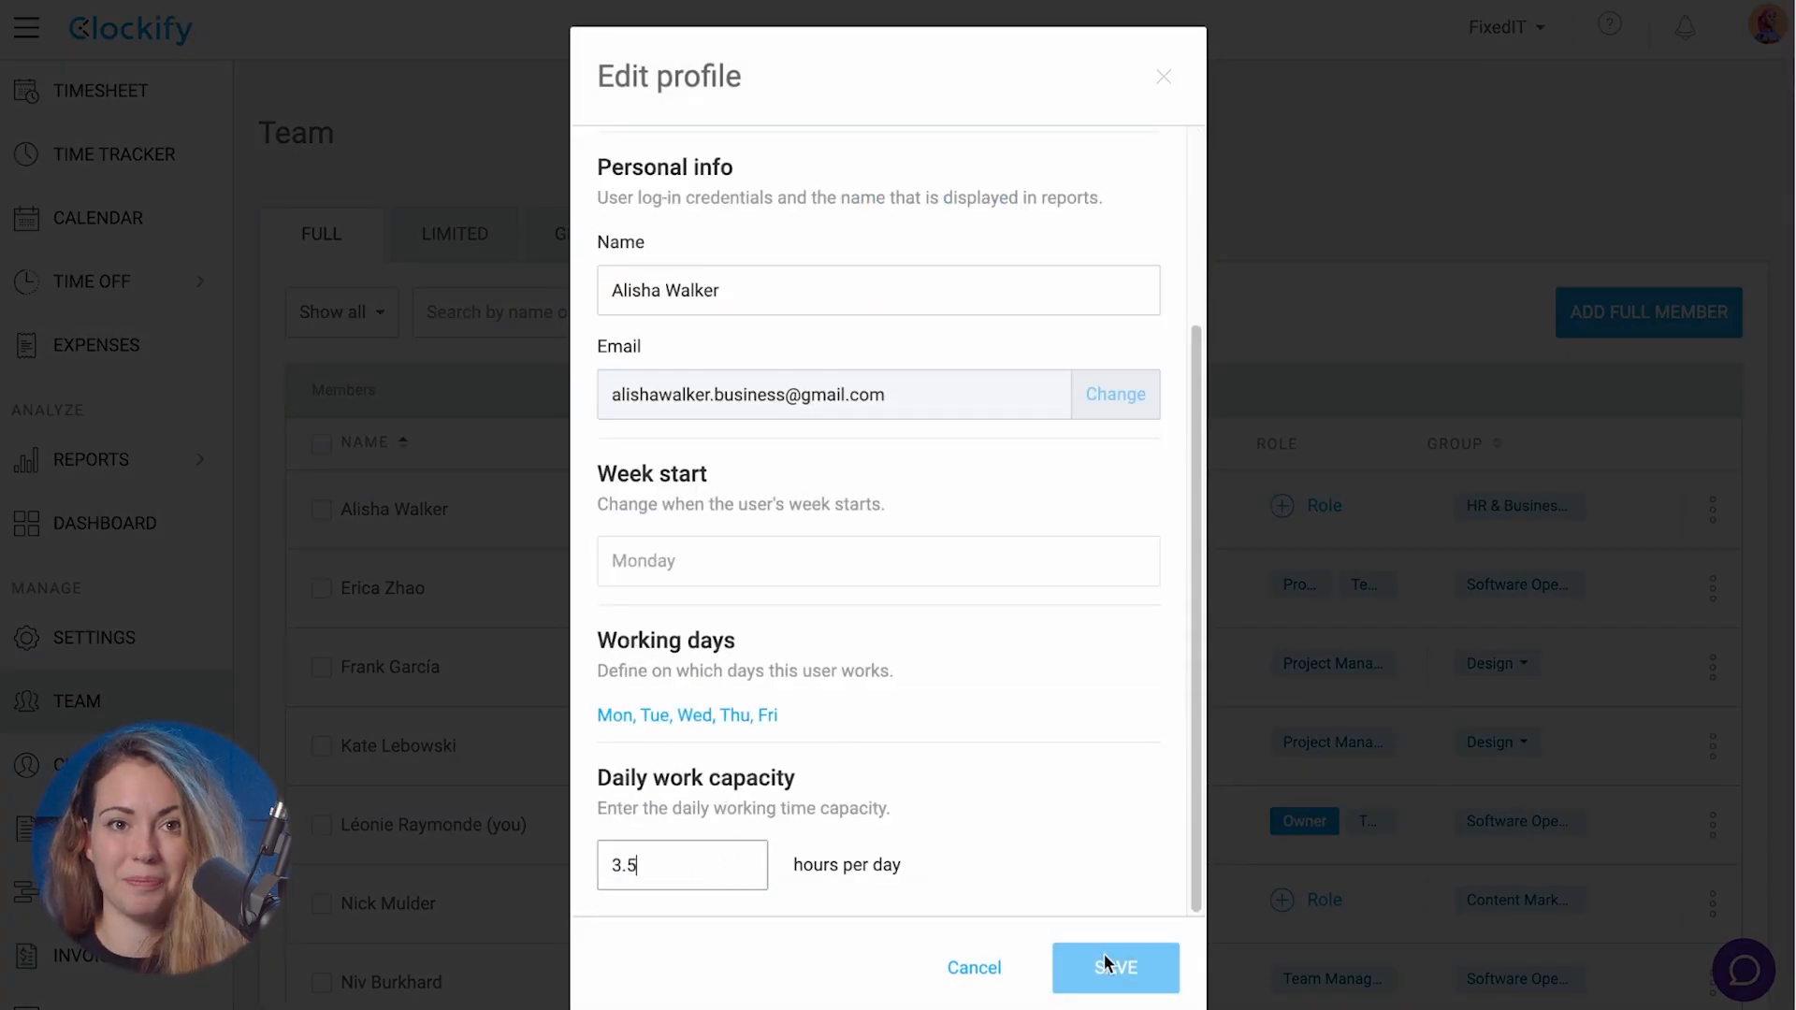
{"action": "left_click", "coordinate": [1113, 968]}
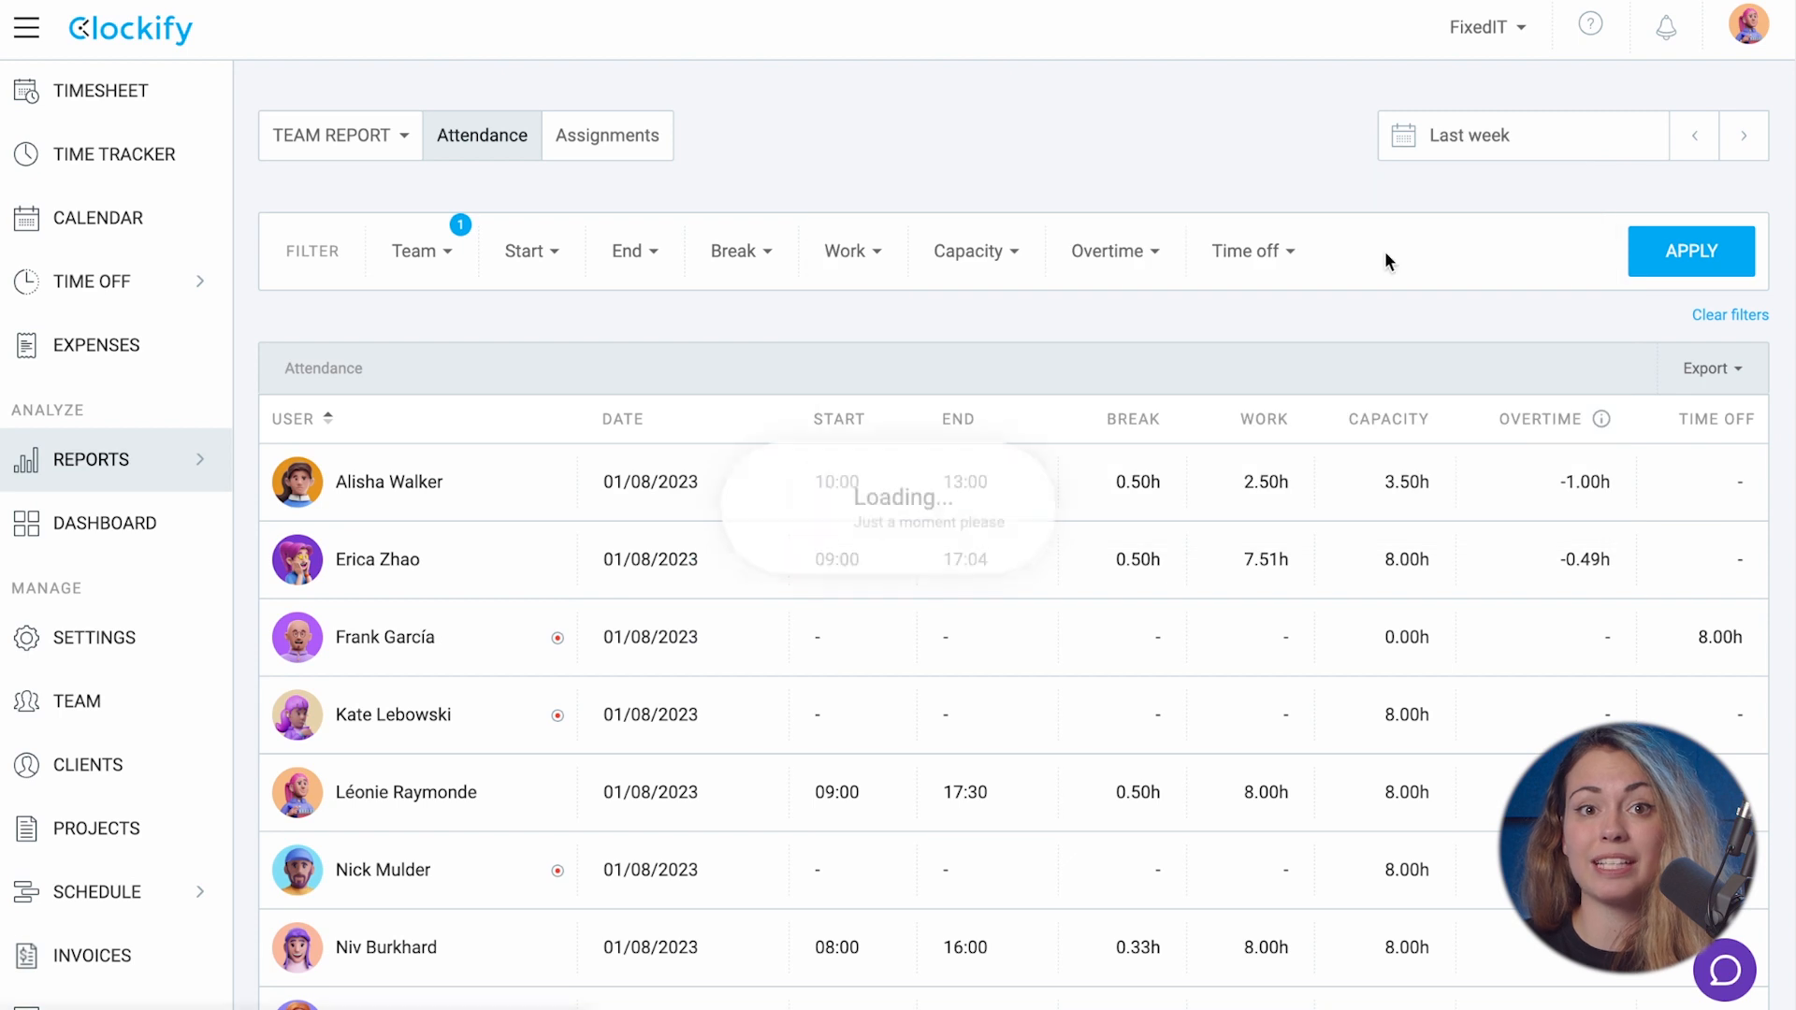
Apply the team filter and an Overtime filter larger than 0.5 hours to the attendance report
{"action": "left_click", "coordinate": [1692, 251]}
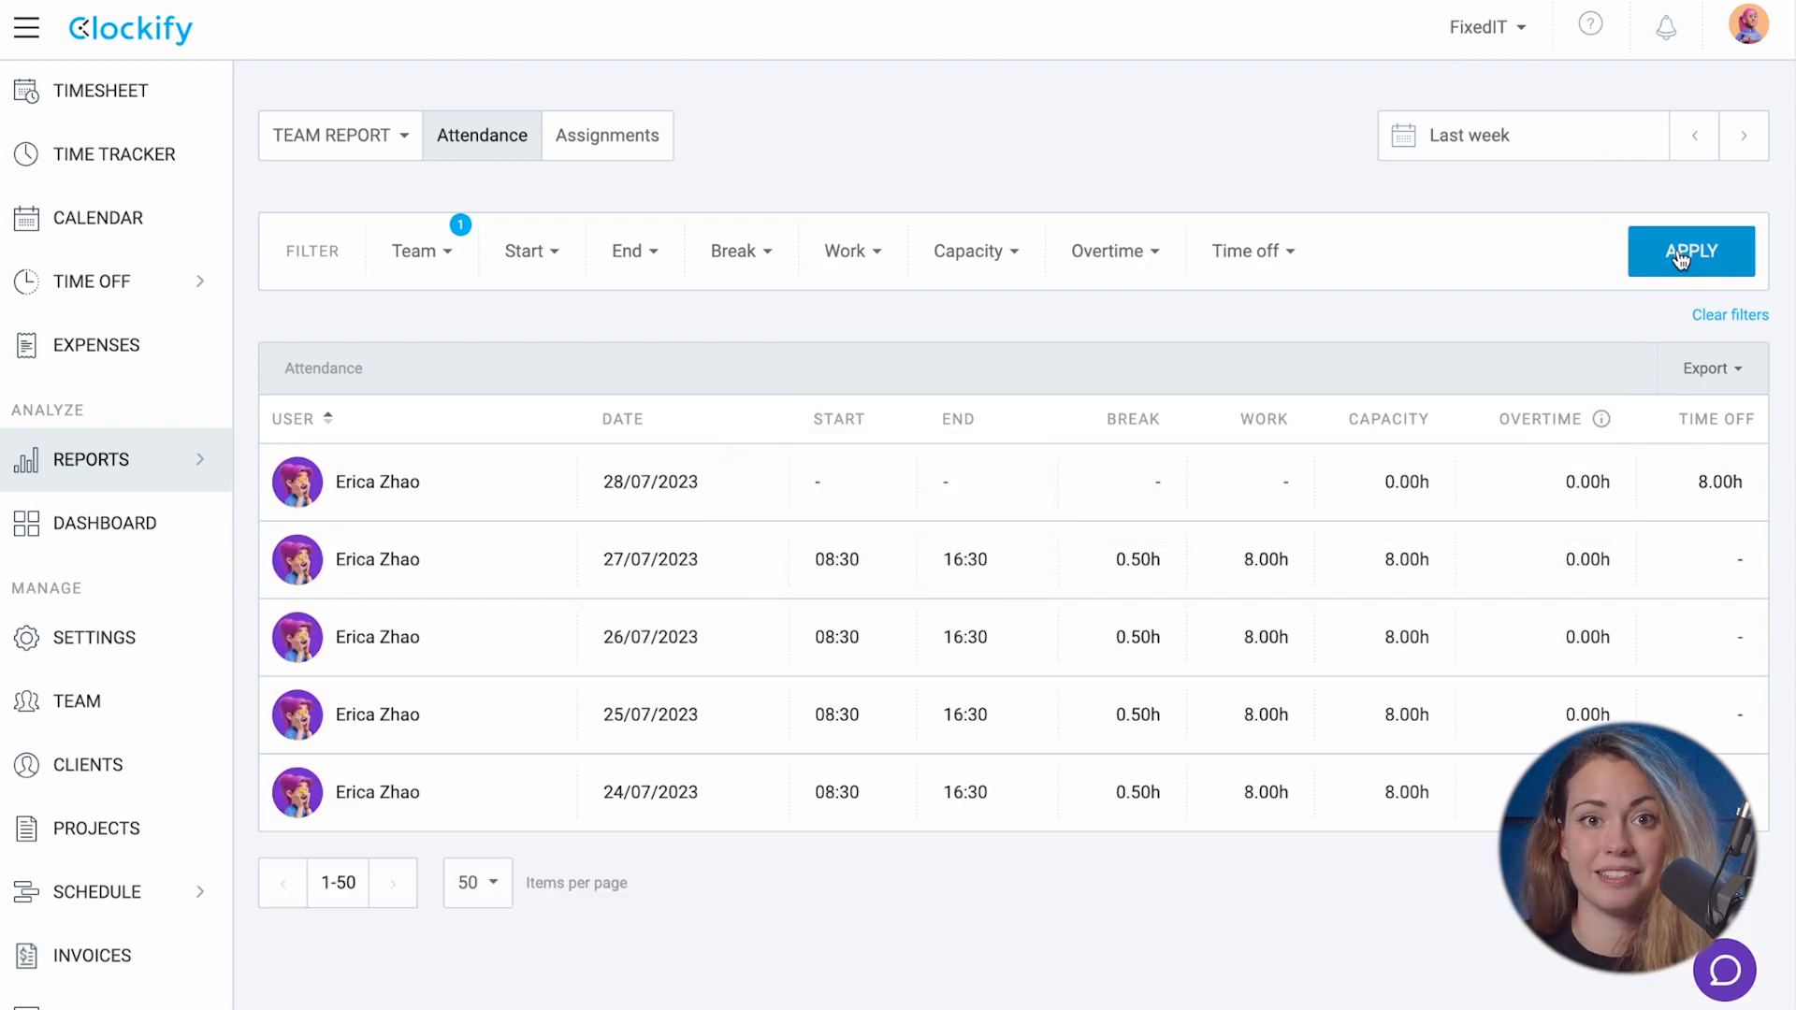
{"action": "left_click", "coordinate": [421, 250]}
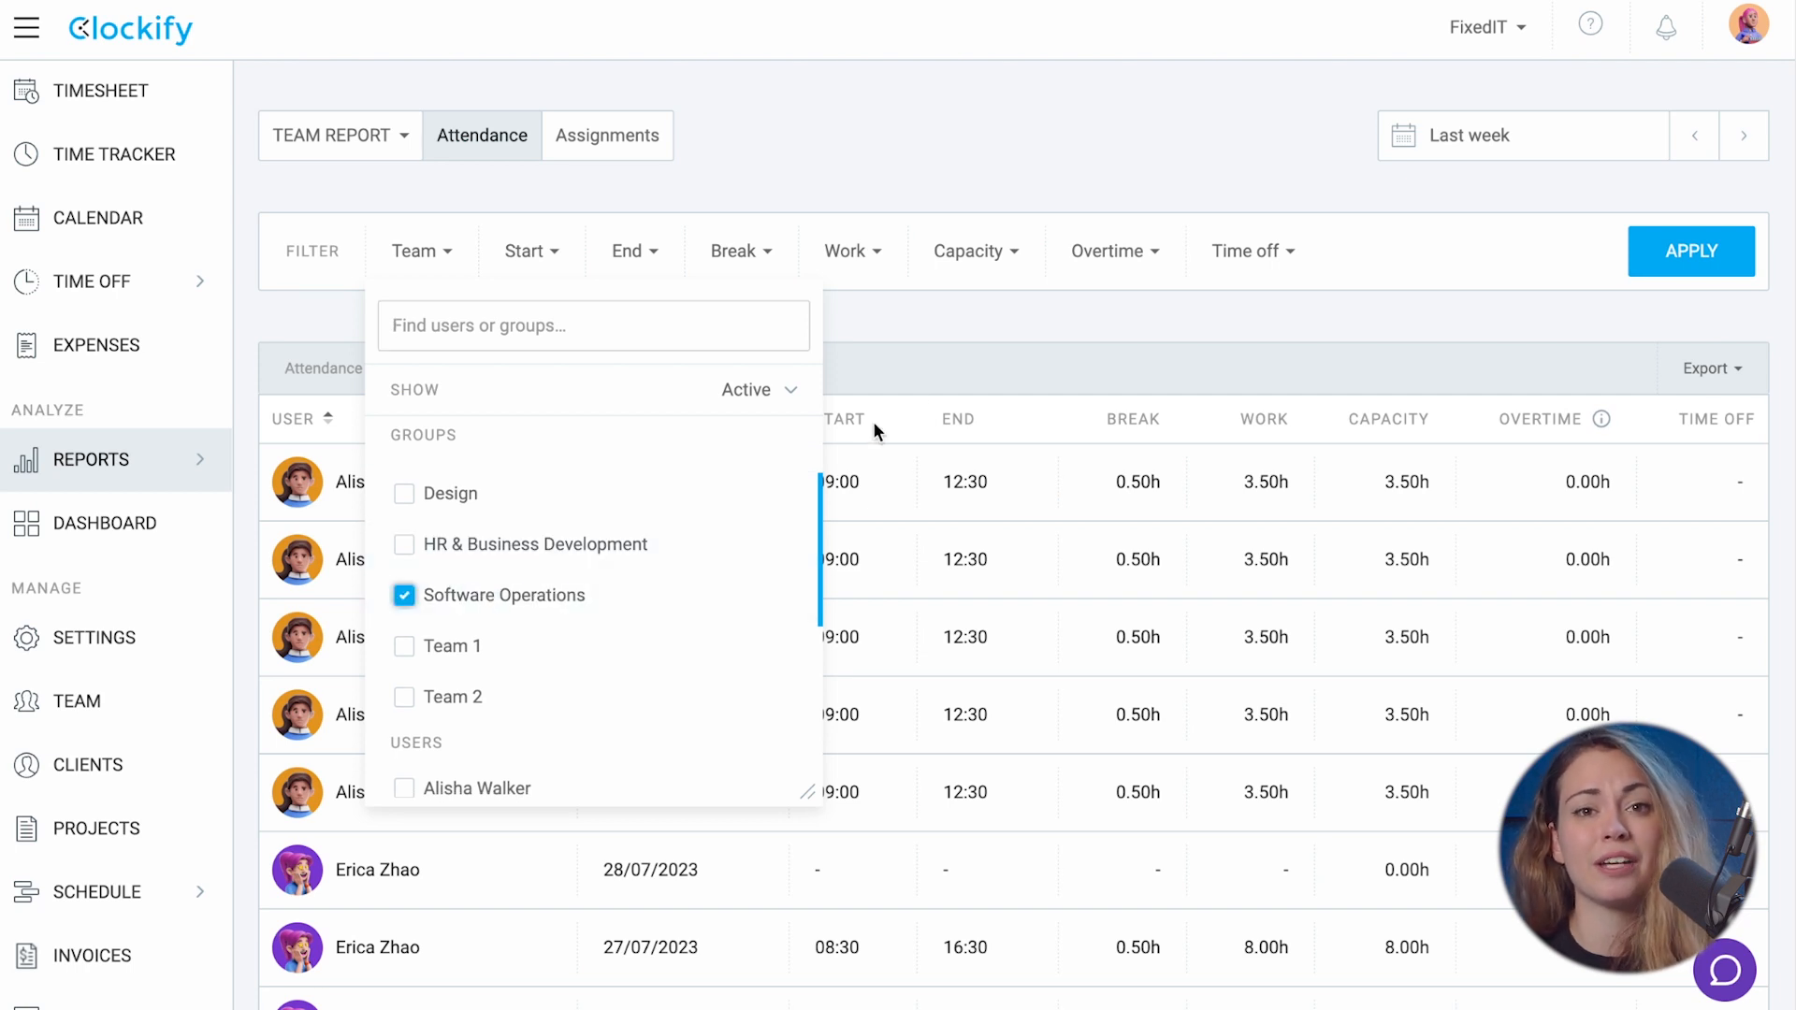
{"action": "left_click", "coordinate": [1112, 251]}
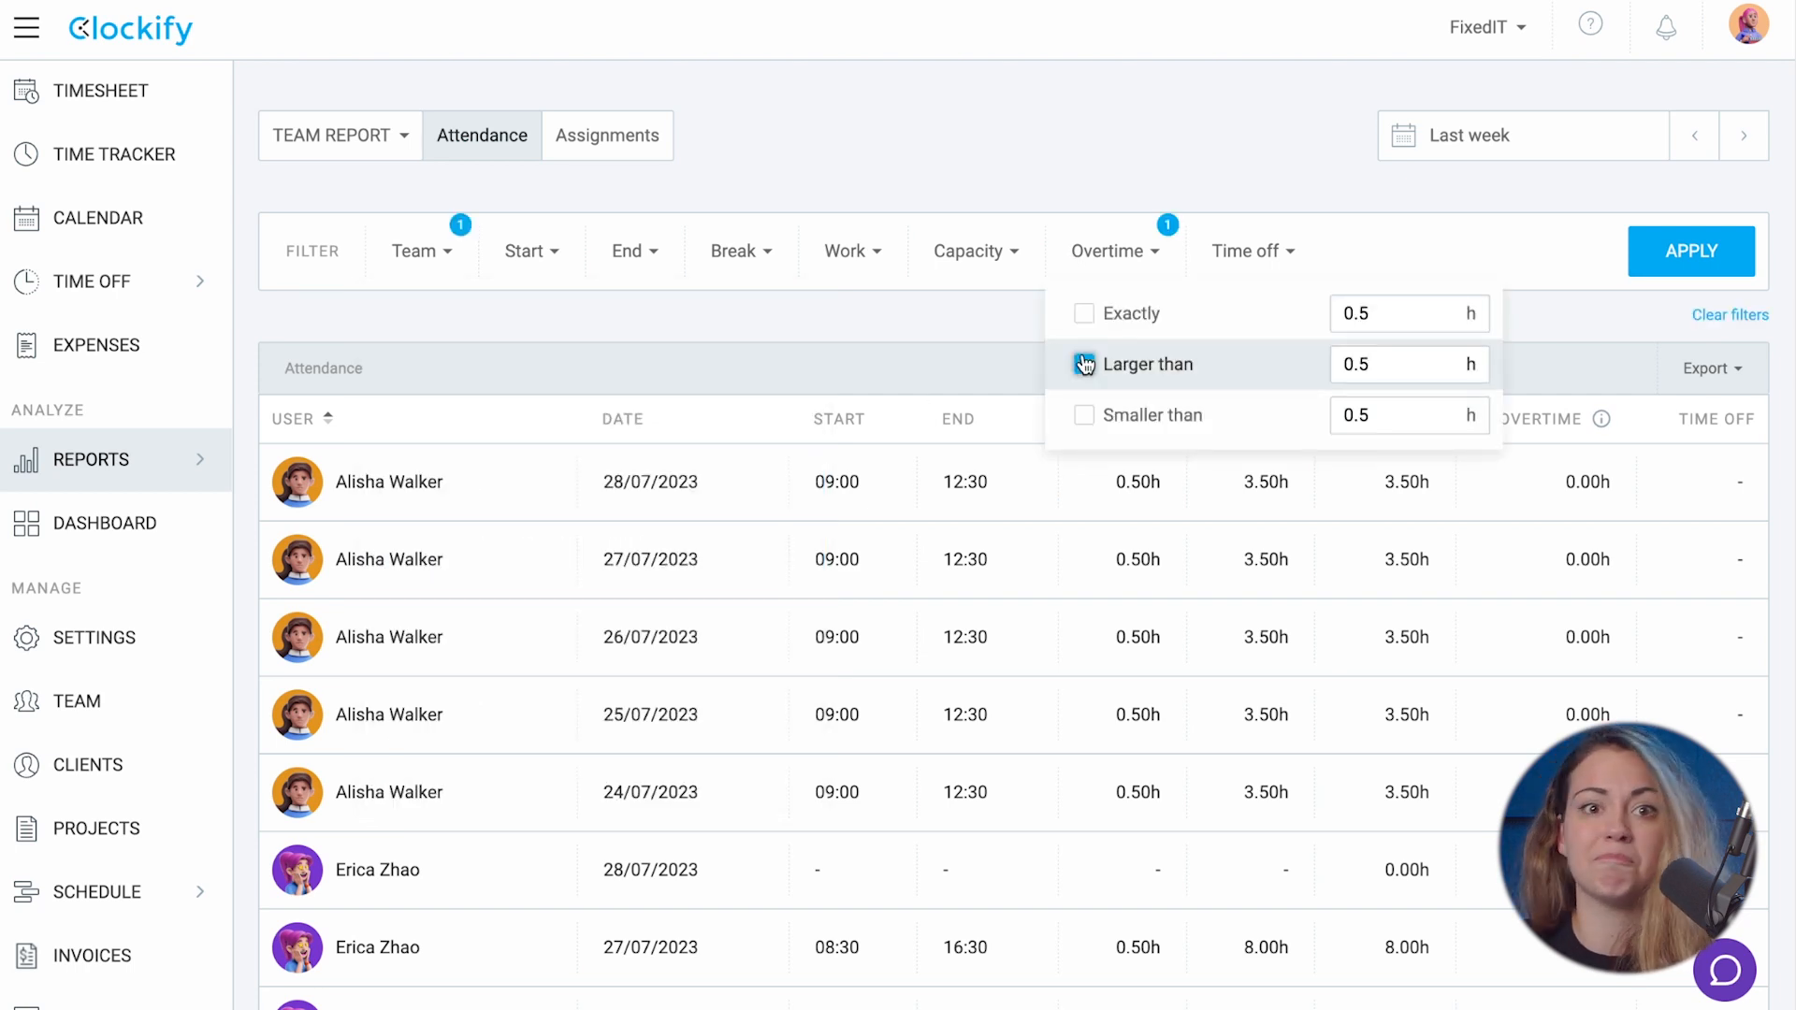
{"action": "left_click", "coordinate": [1692, 249]}
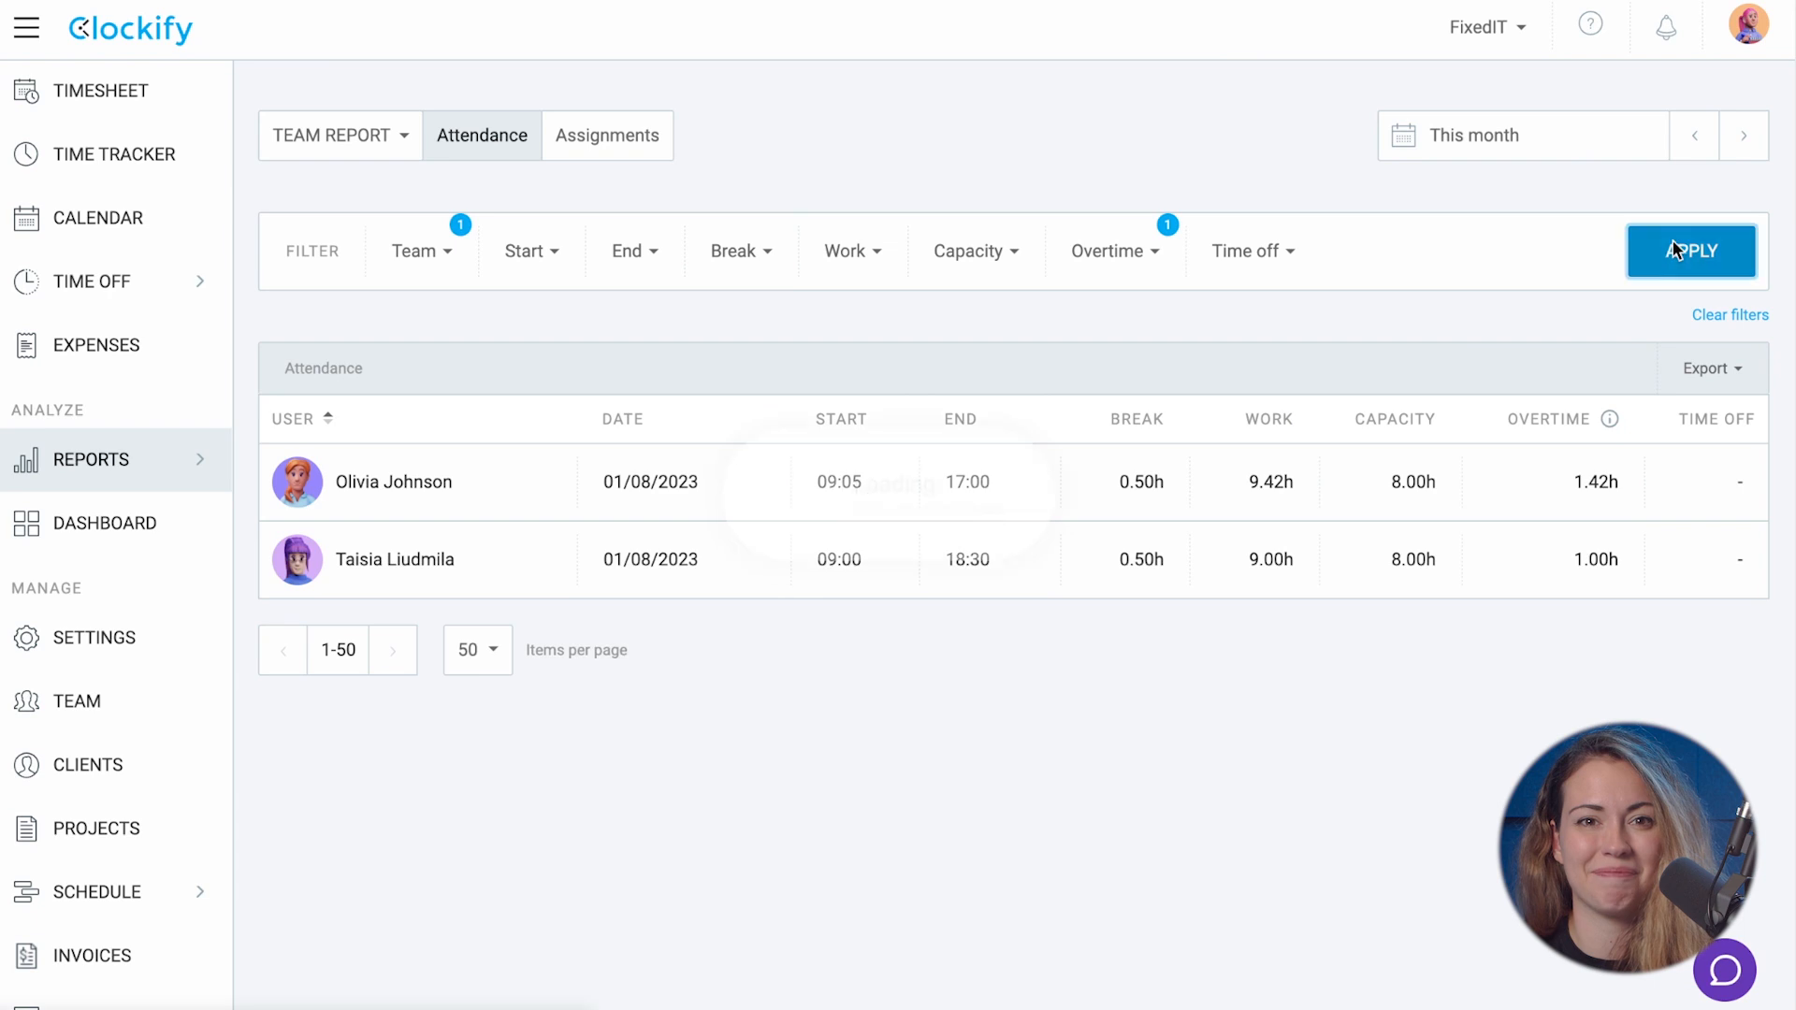
{"action": "left_click", "coordinate": [1692, 251]}
{"action": "type", "text": "0.4"}
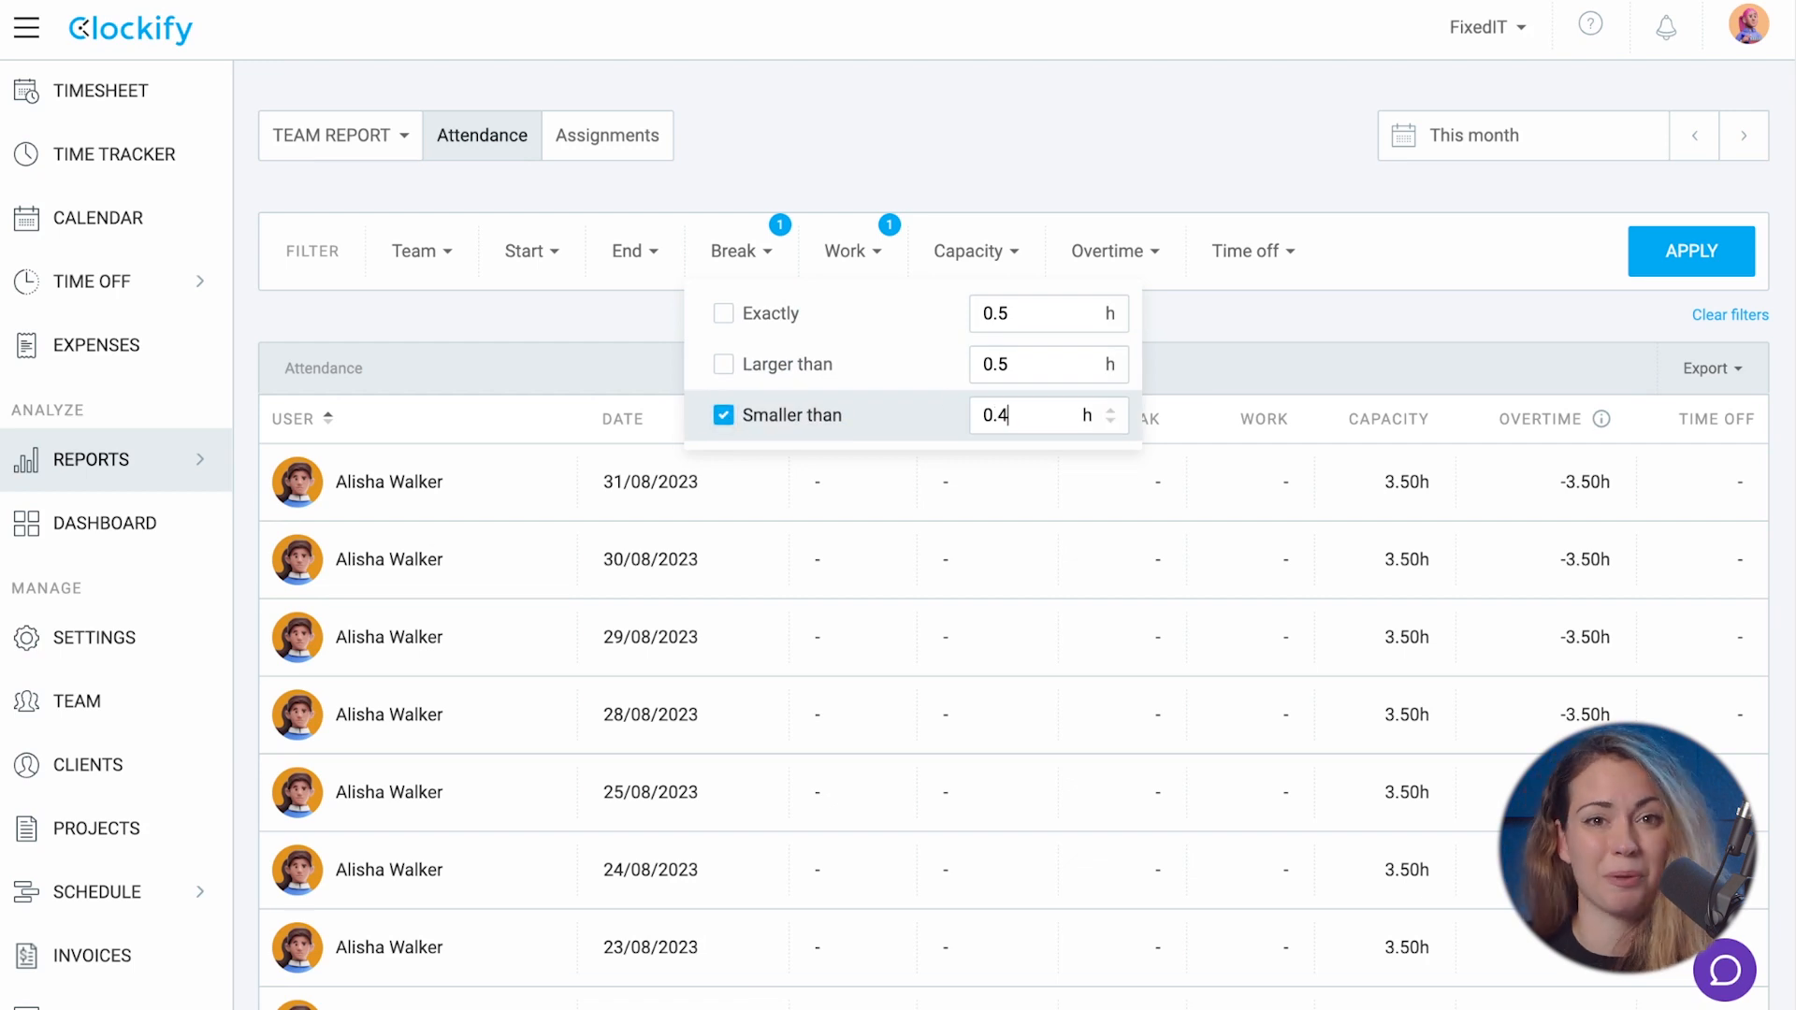
Add Break smaller than 0.4h, Work smaller than 1h and Capacity filters for Today, leaving two members
{"action": "left_click", "coordinate": [1729, 314]}
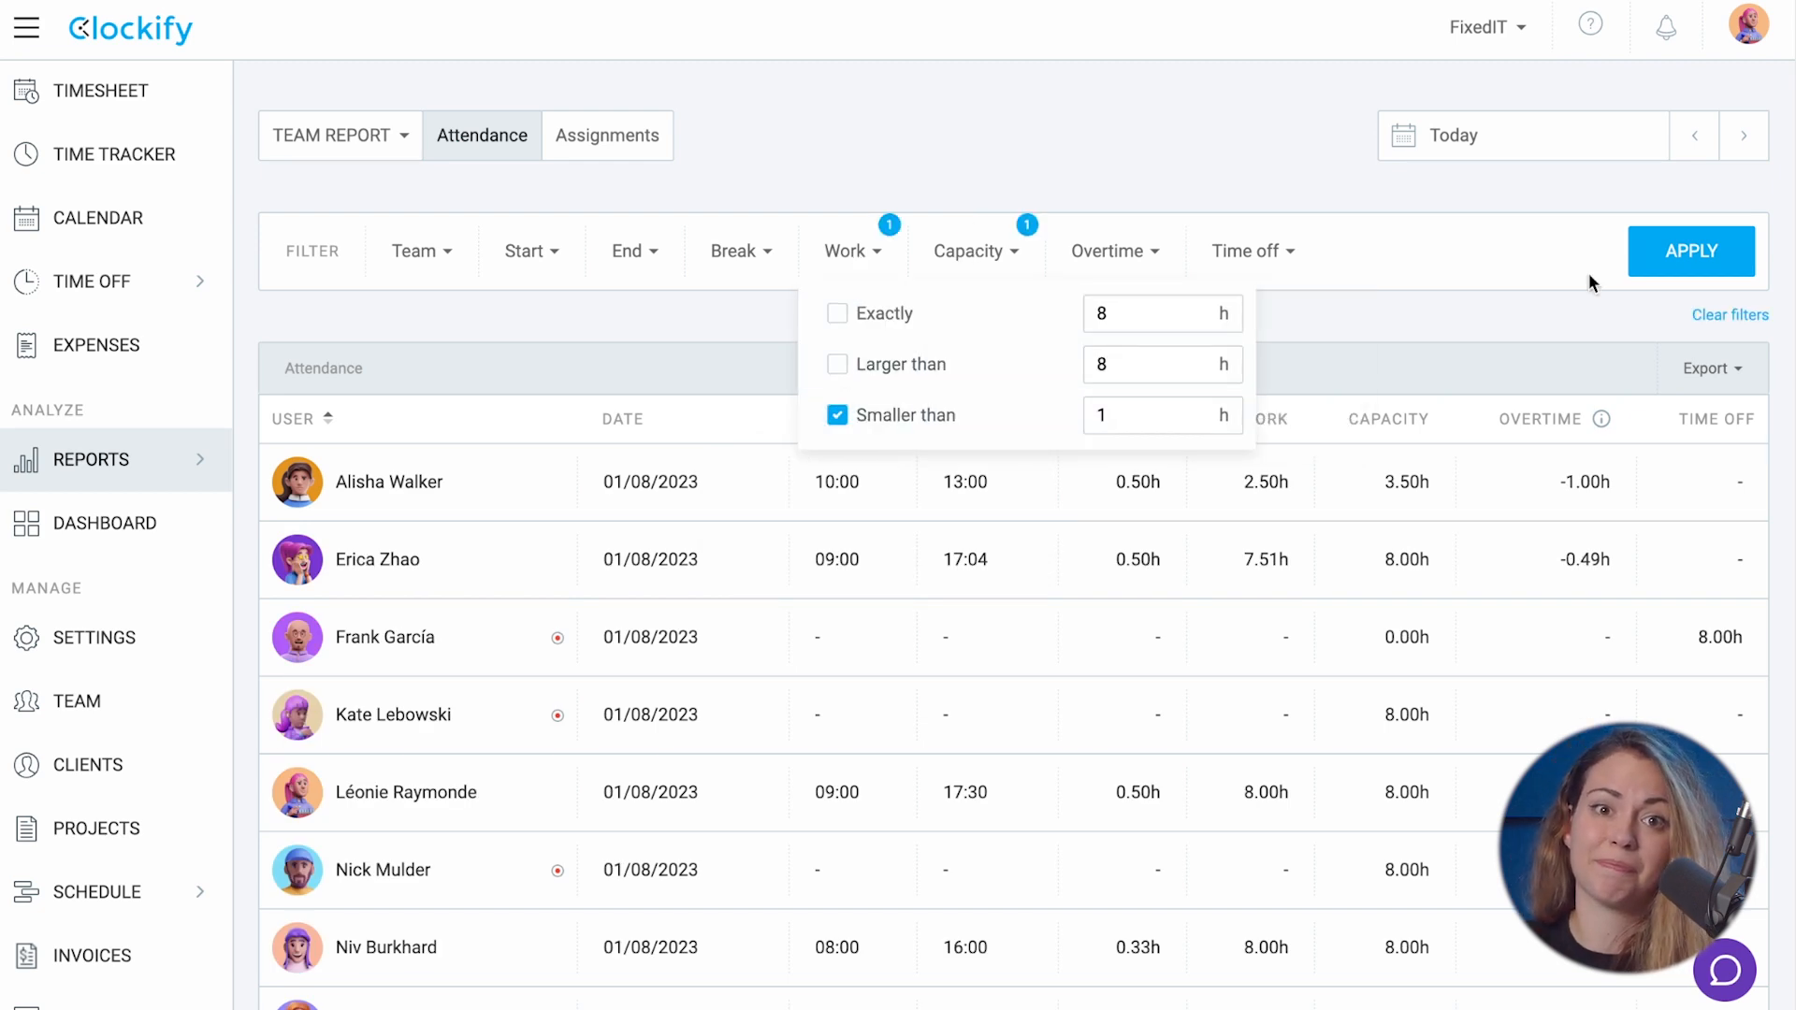
{"action": "left_click", "coordinate": [1691, 250]}
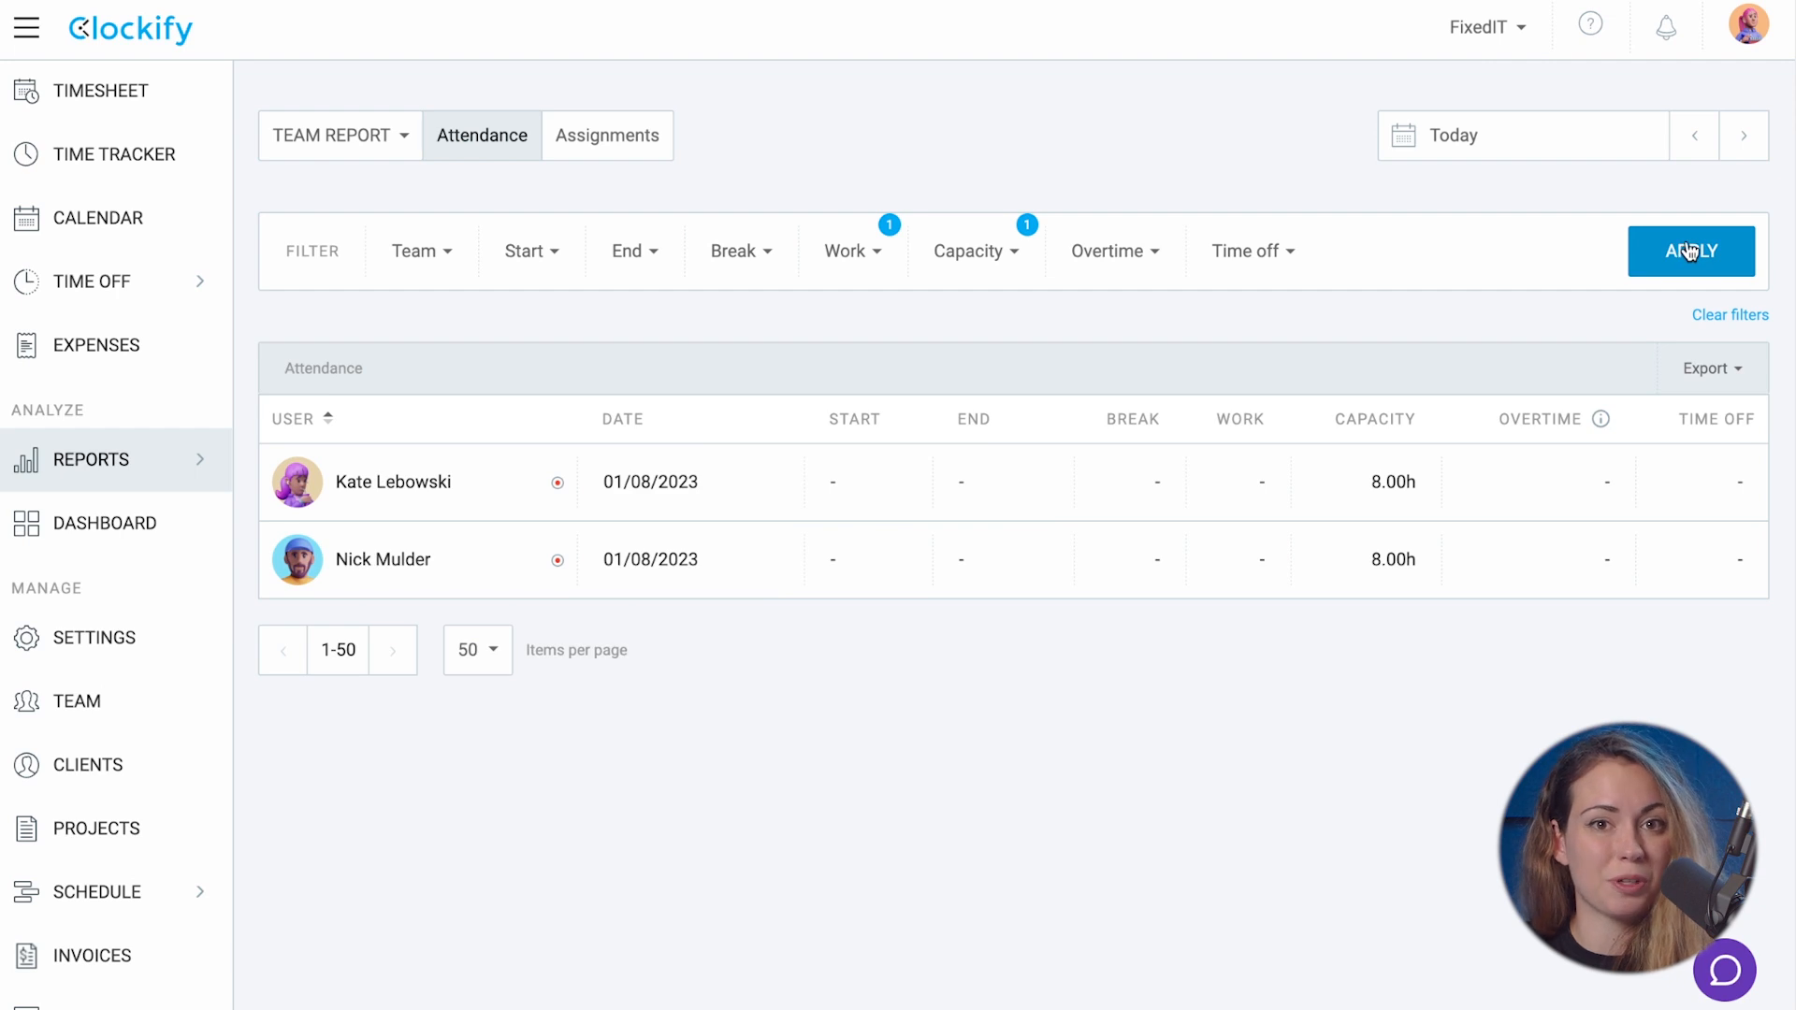
Bookmark the attendance report with Ctrl+D and switch its period to Last month
{"action": "key", "text": "ctrl+d"}
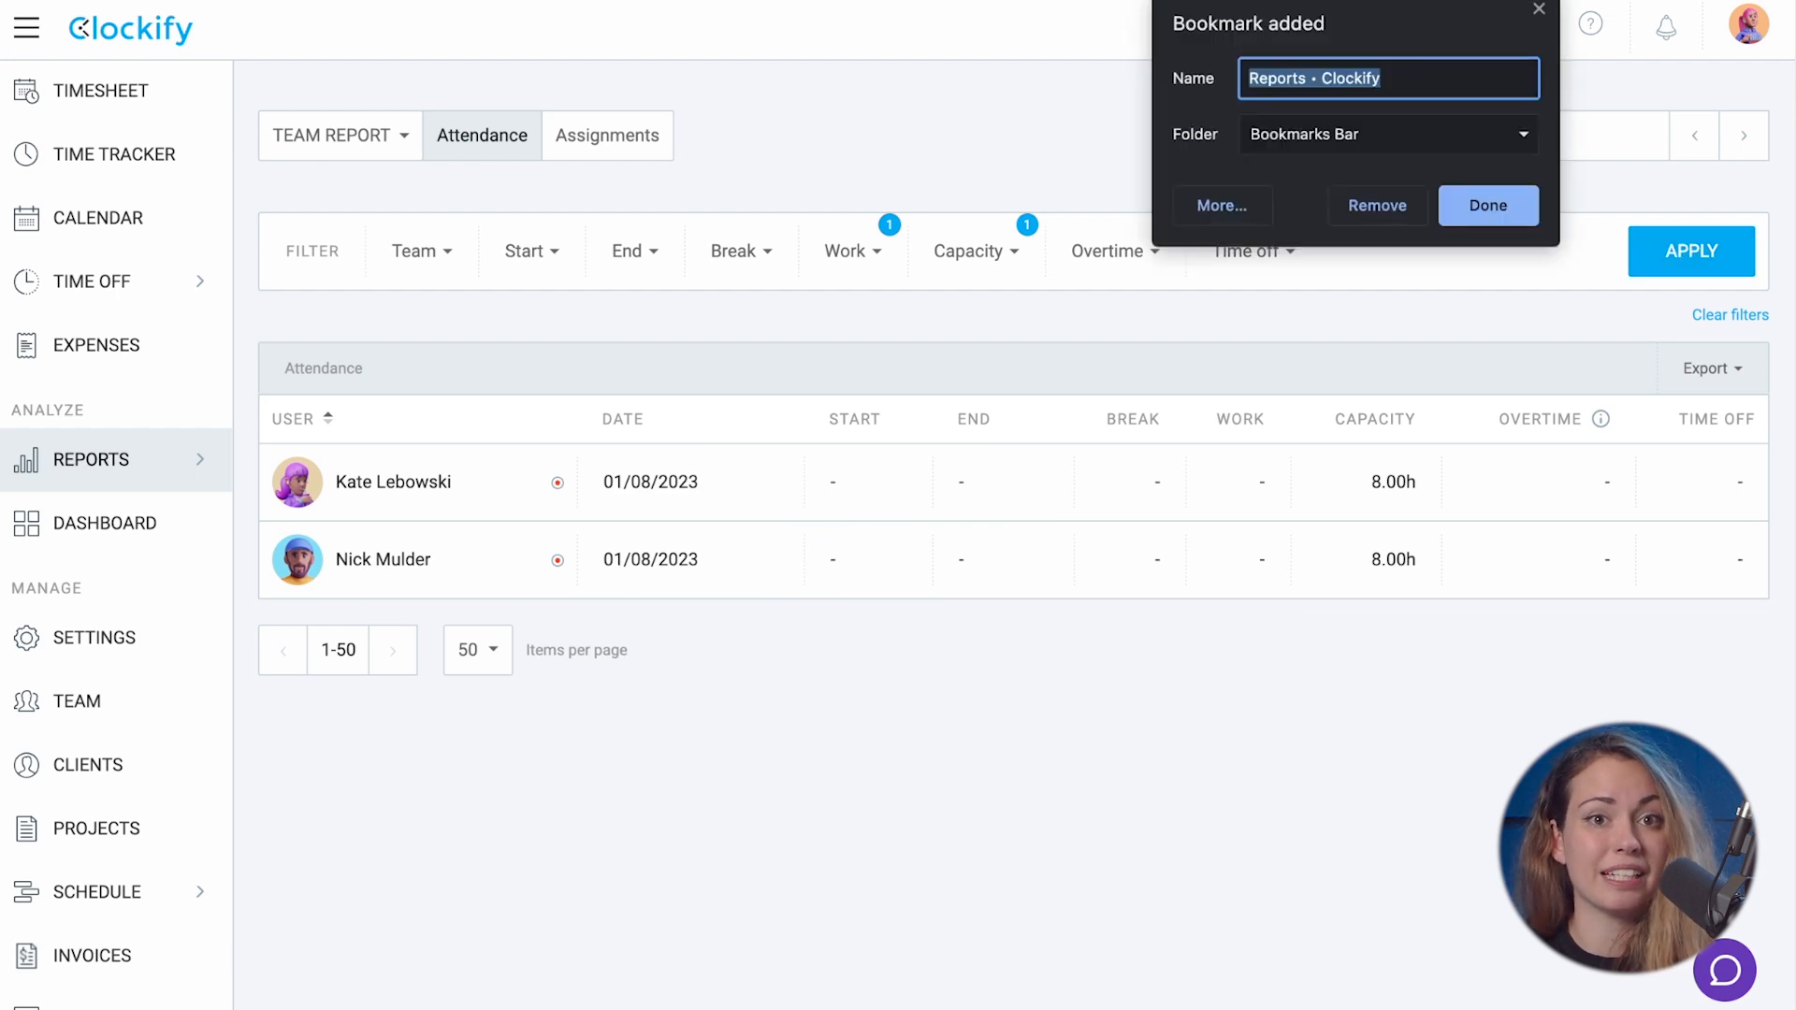
{"action": "left_click", "coordinate": [1488, 206]}
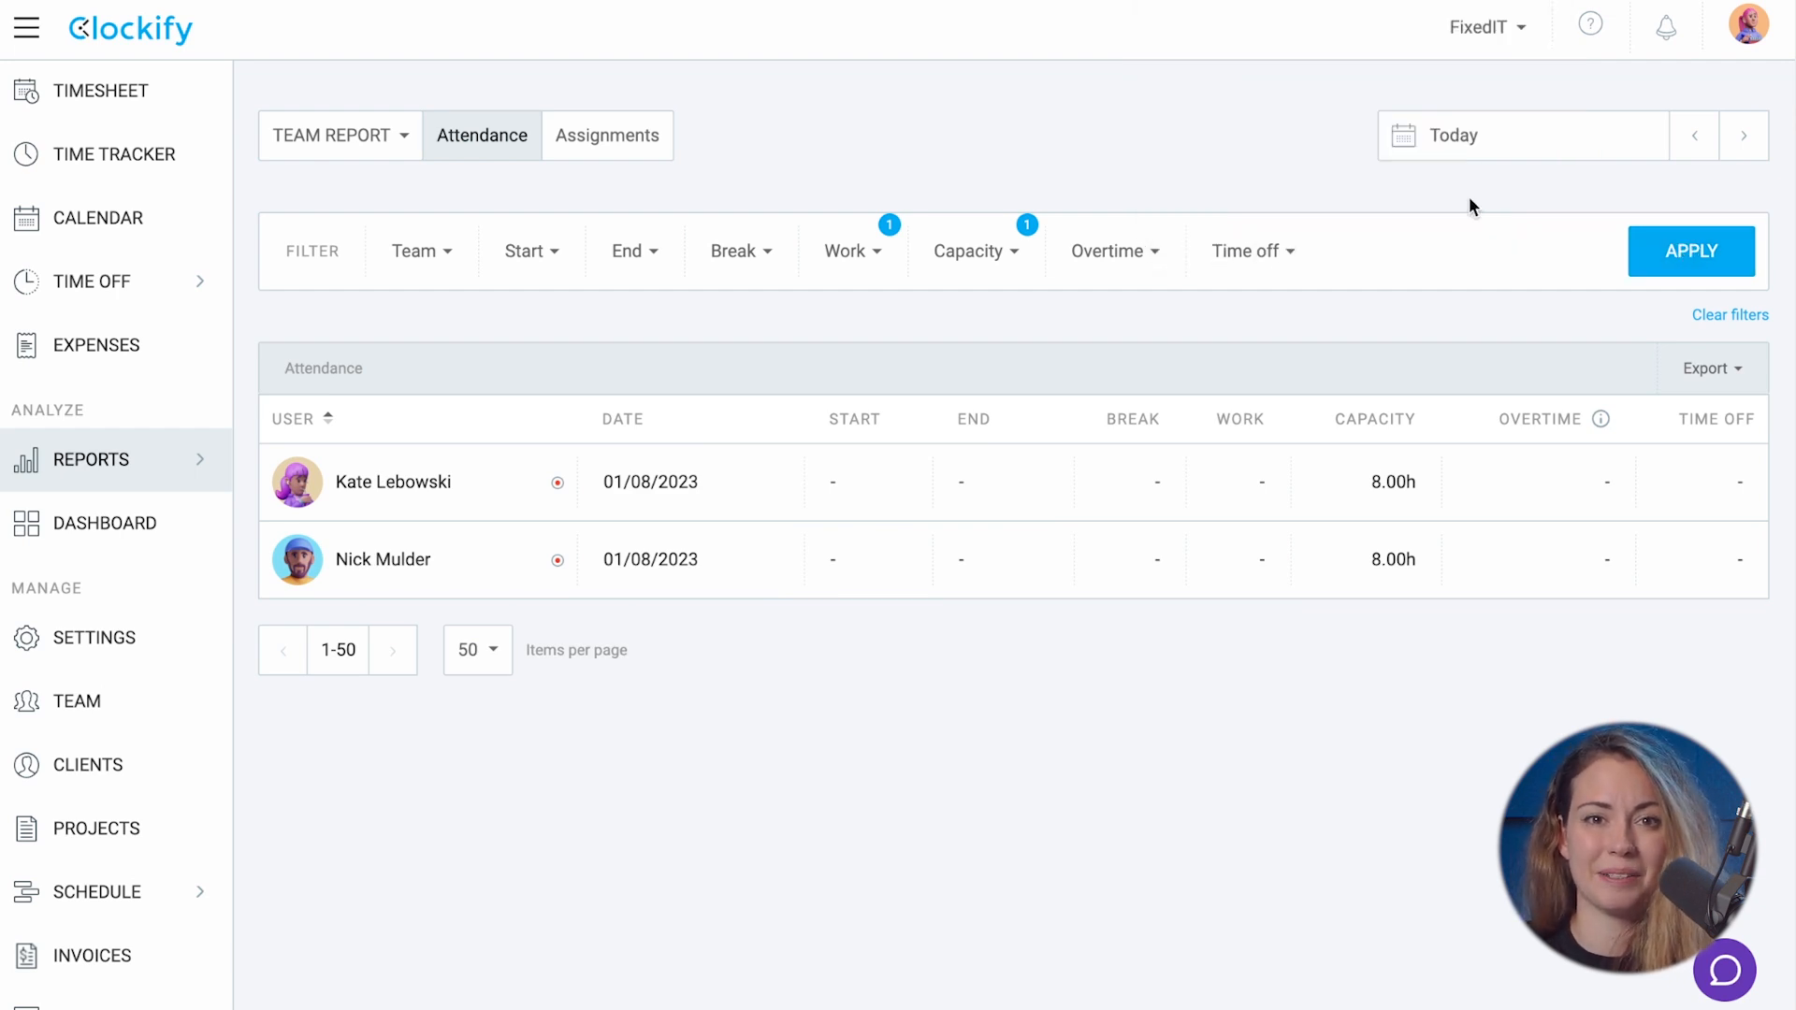
{"action": "left_click", "coordinate": [1522, 135]}
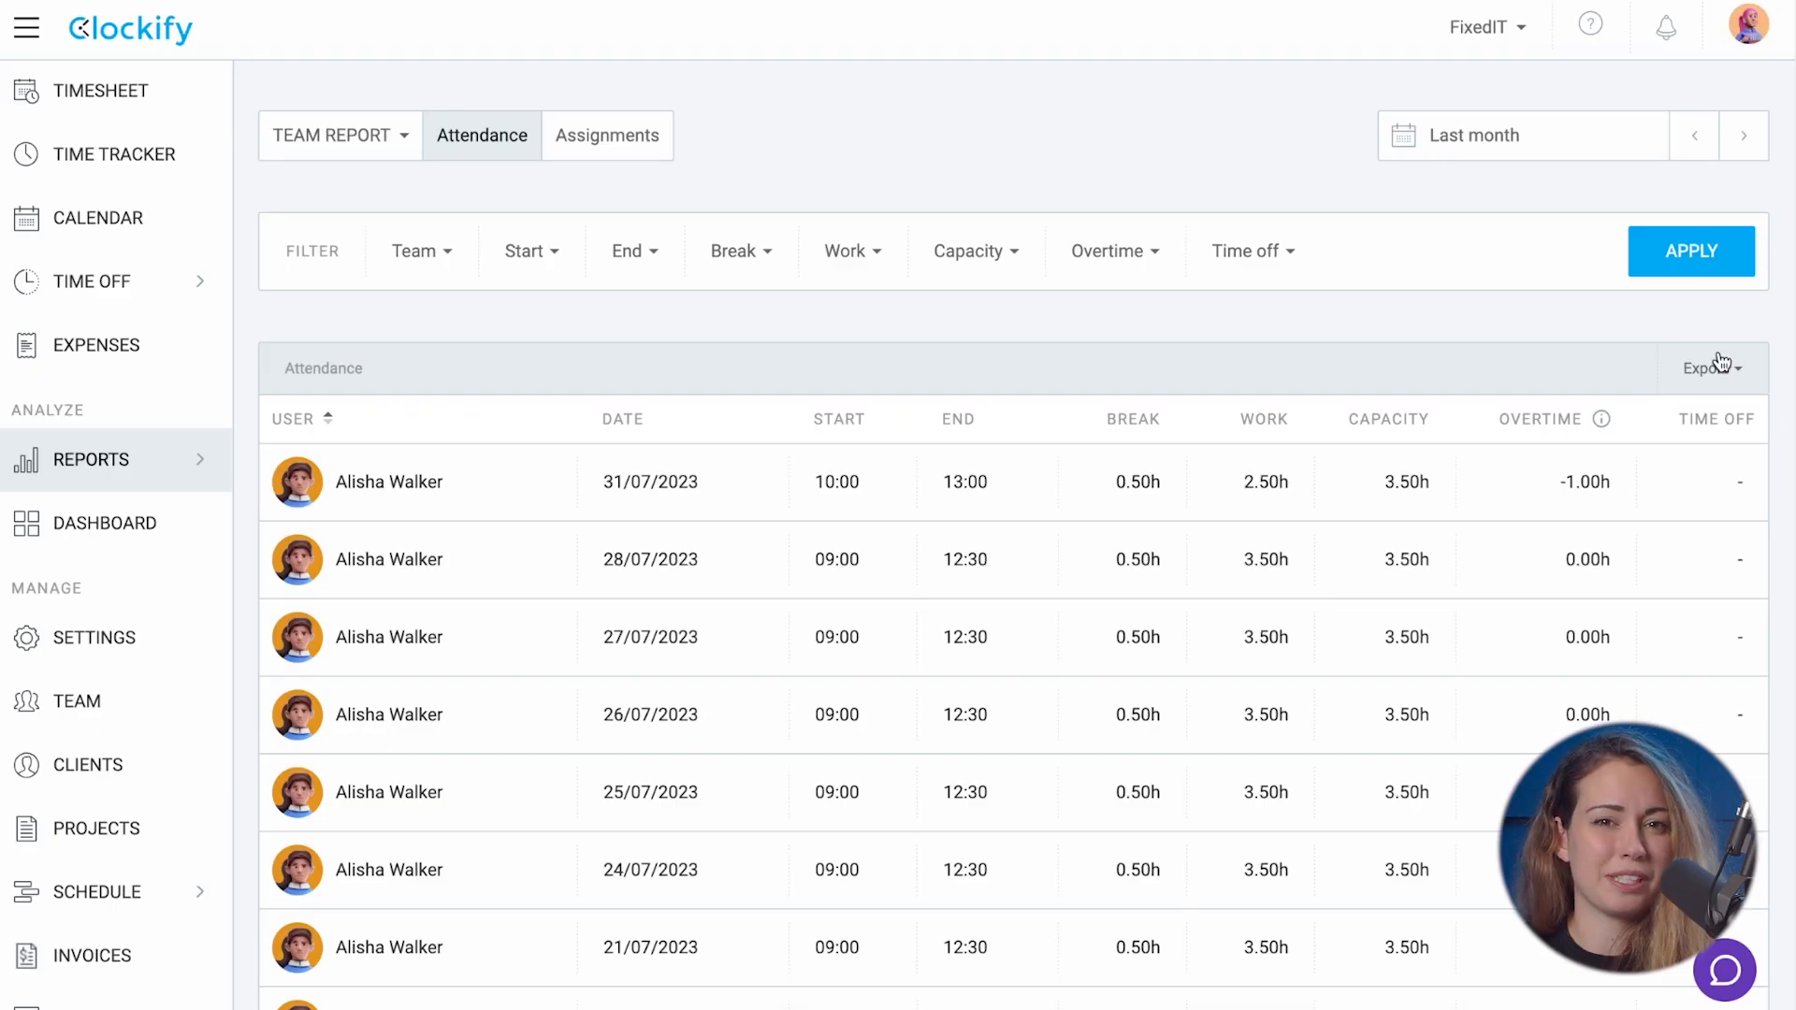
{"action": "left_click", "coordinate": [1710, 369]}
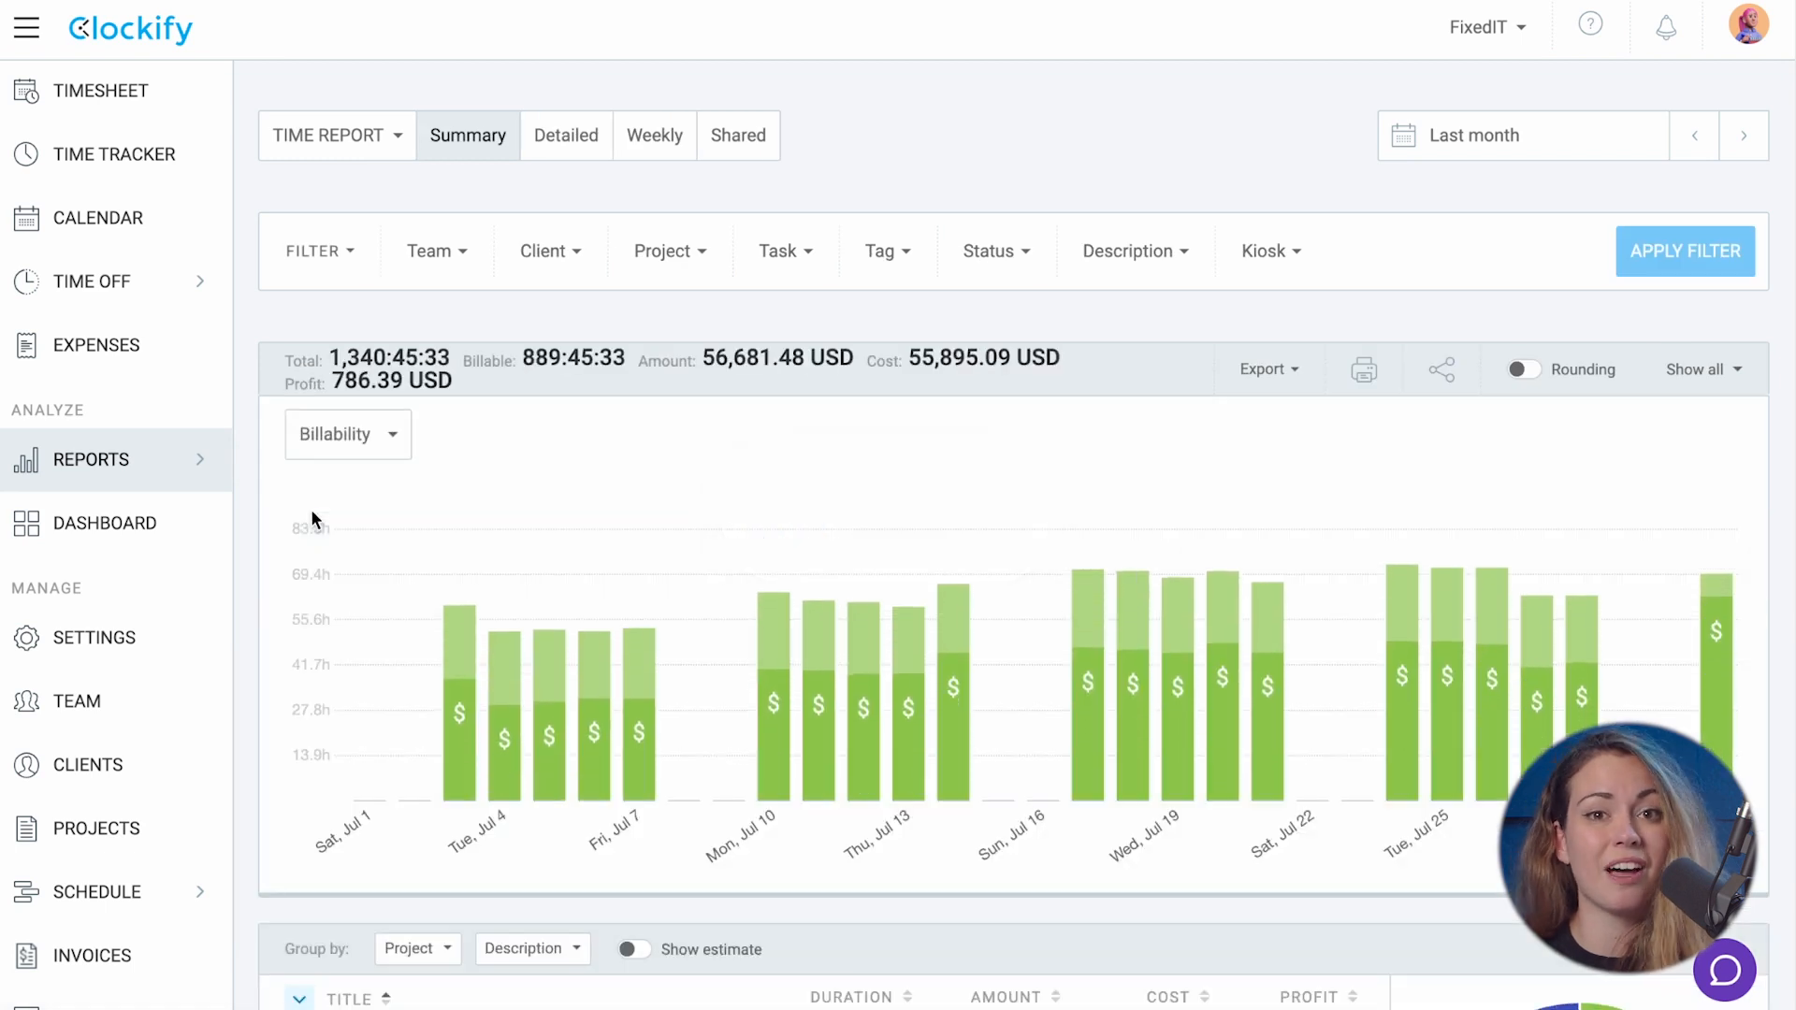
Filter last month's Summary report to Non-break entries (1,245:45:33 total) and export it as Excel
{"action": "scroll", "scroll_direction": "down", "scroll_amount": 3}
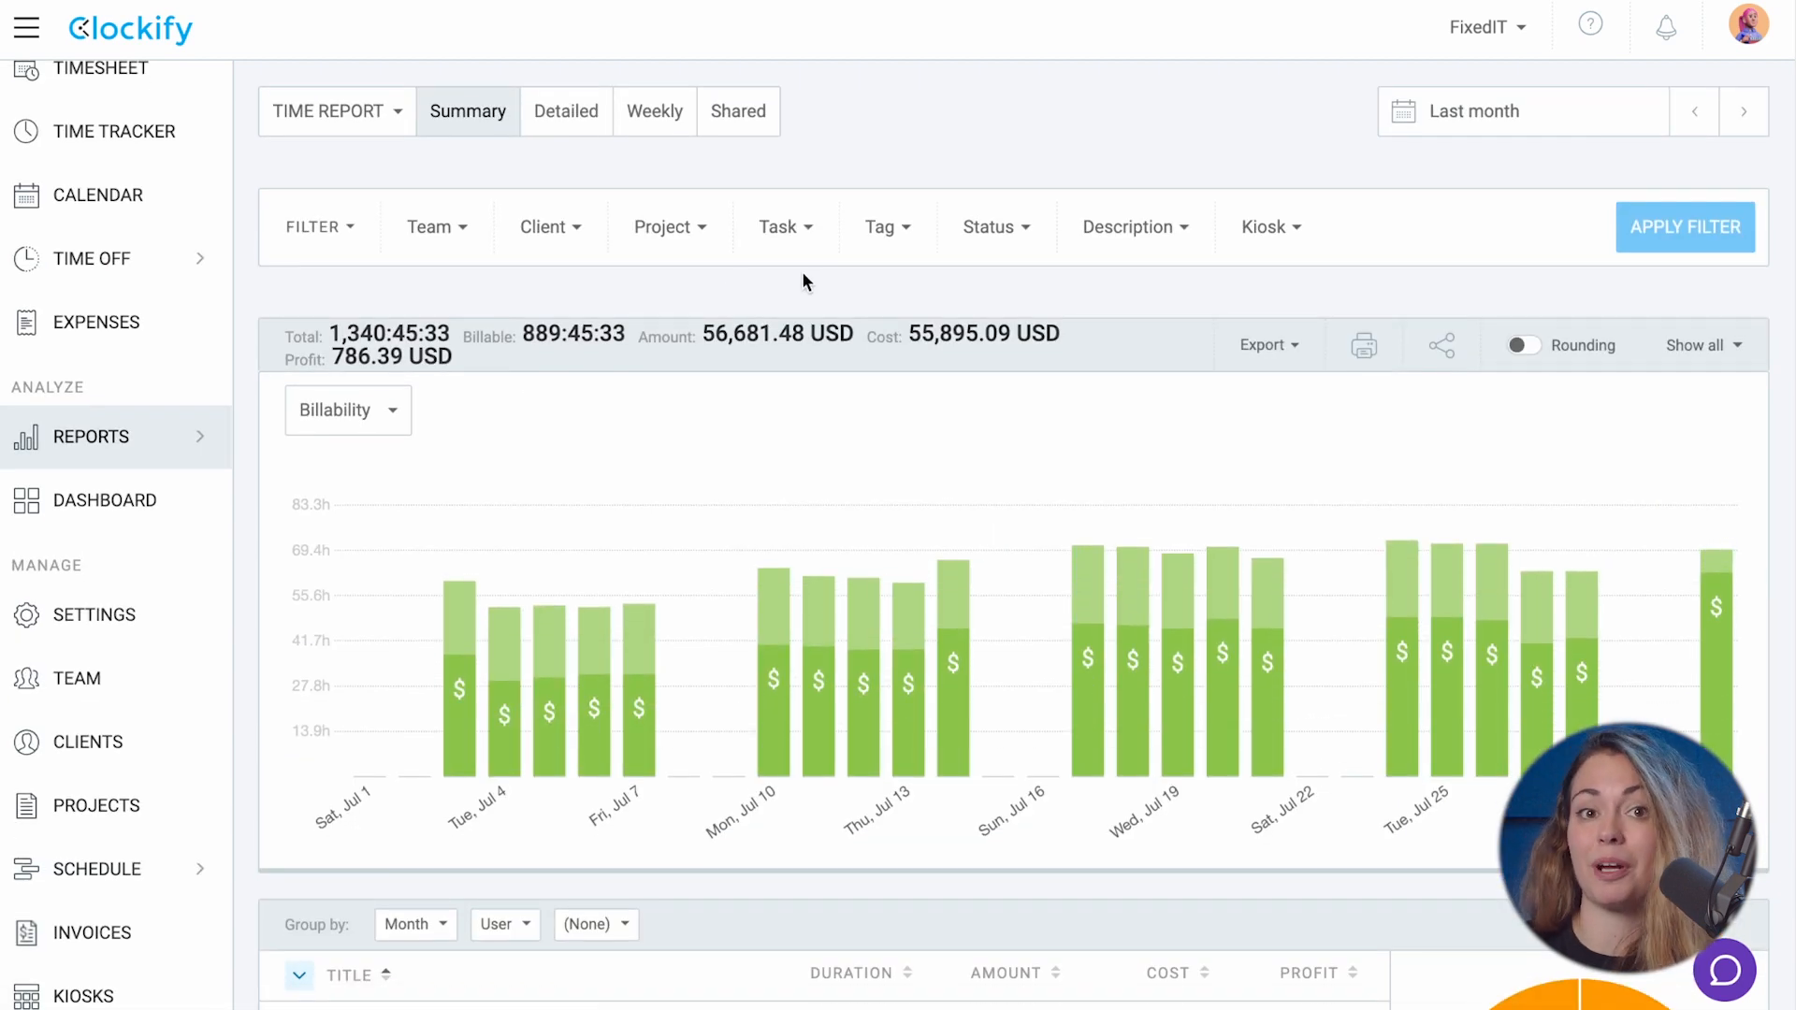
{"action": "left_click", "coordinate": [994, 227]}
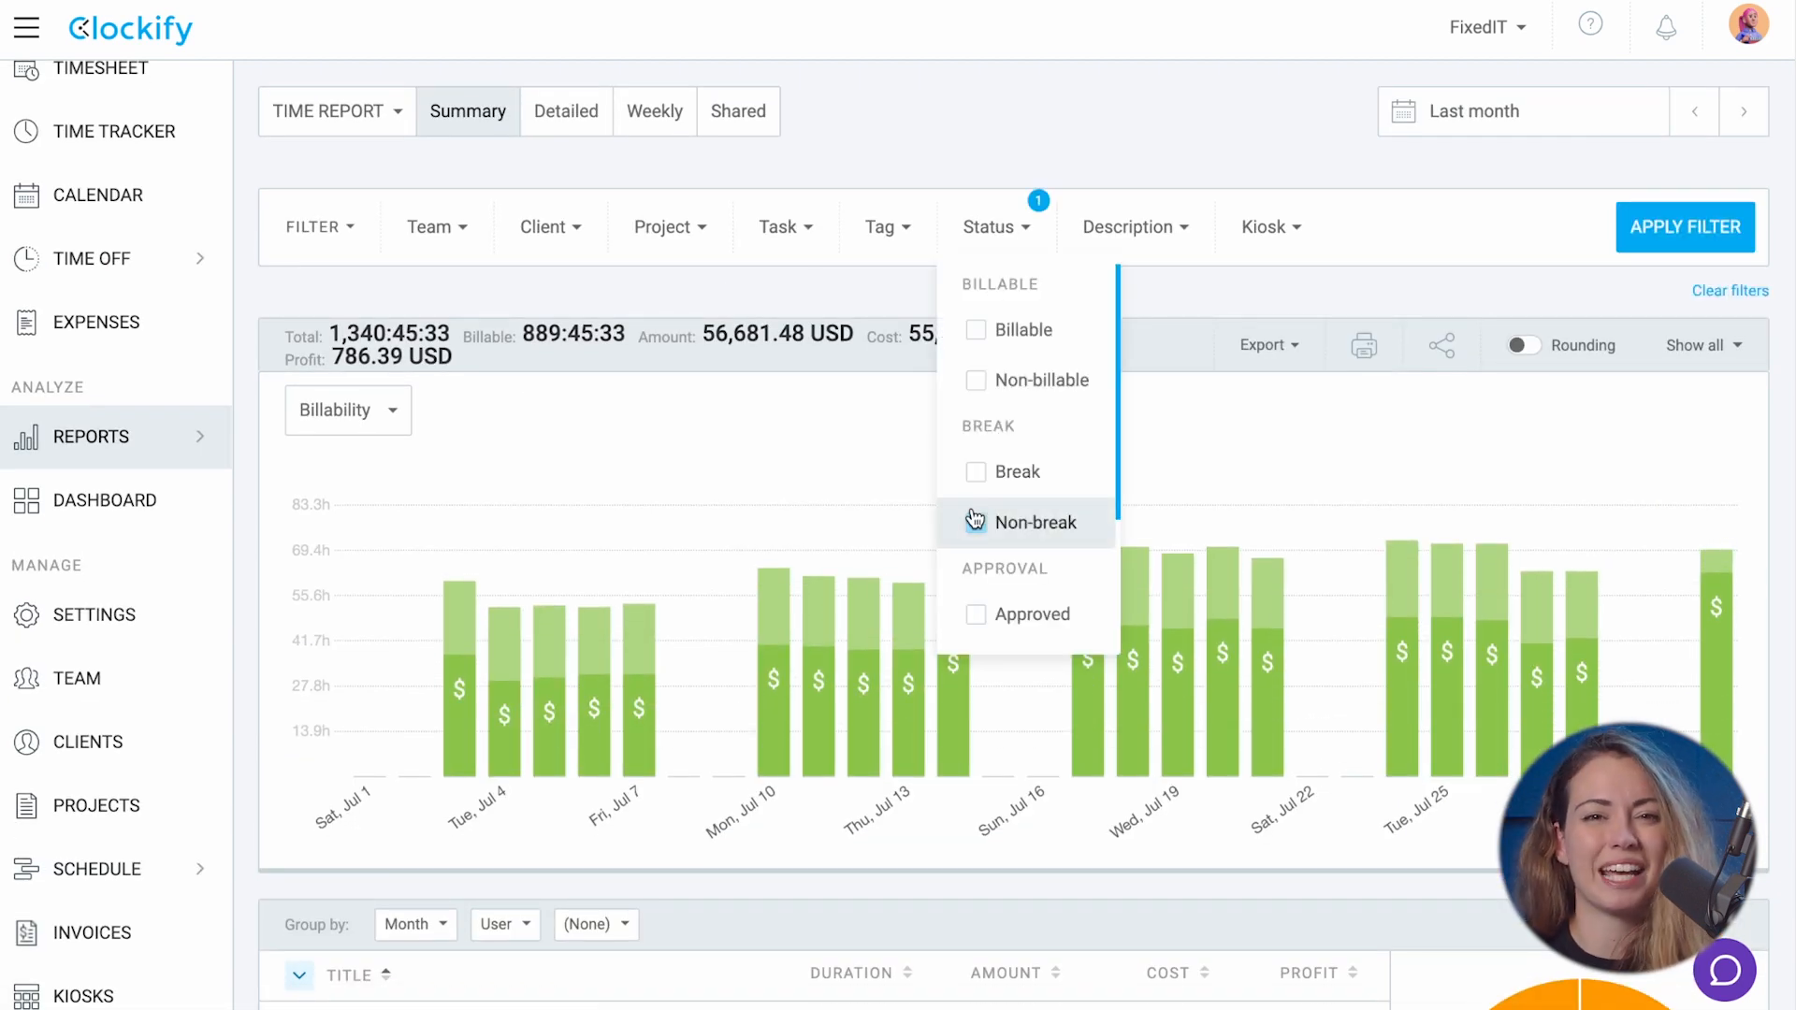
{"action": "left_click", "coordinate": [1263, 344]}
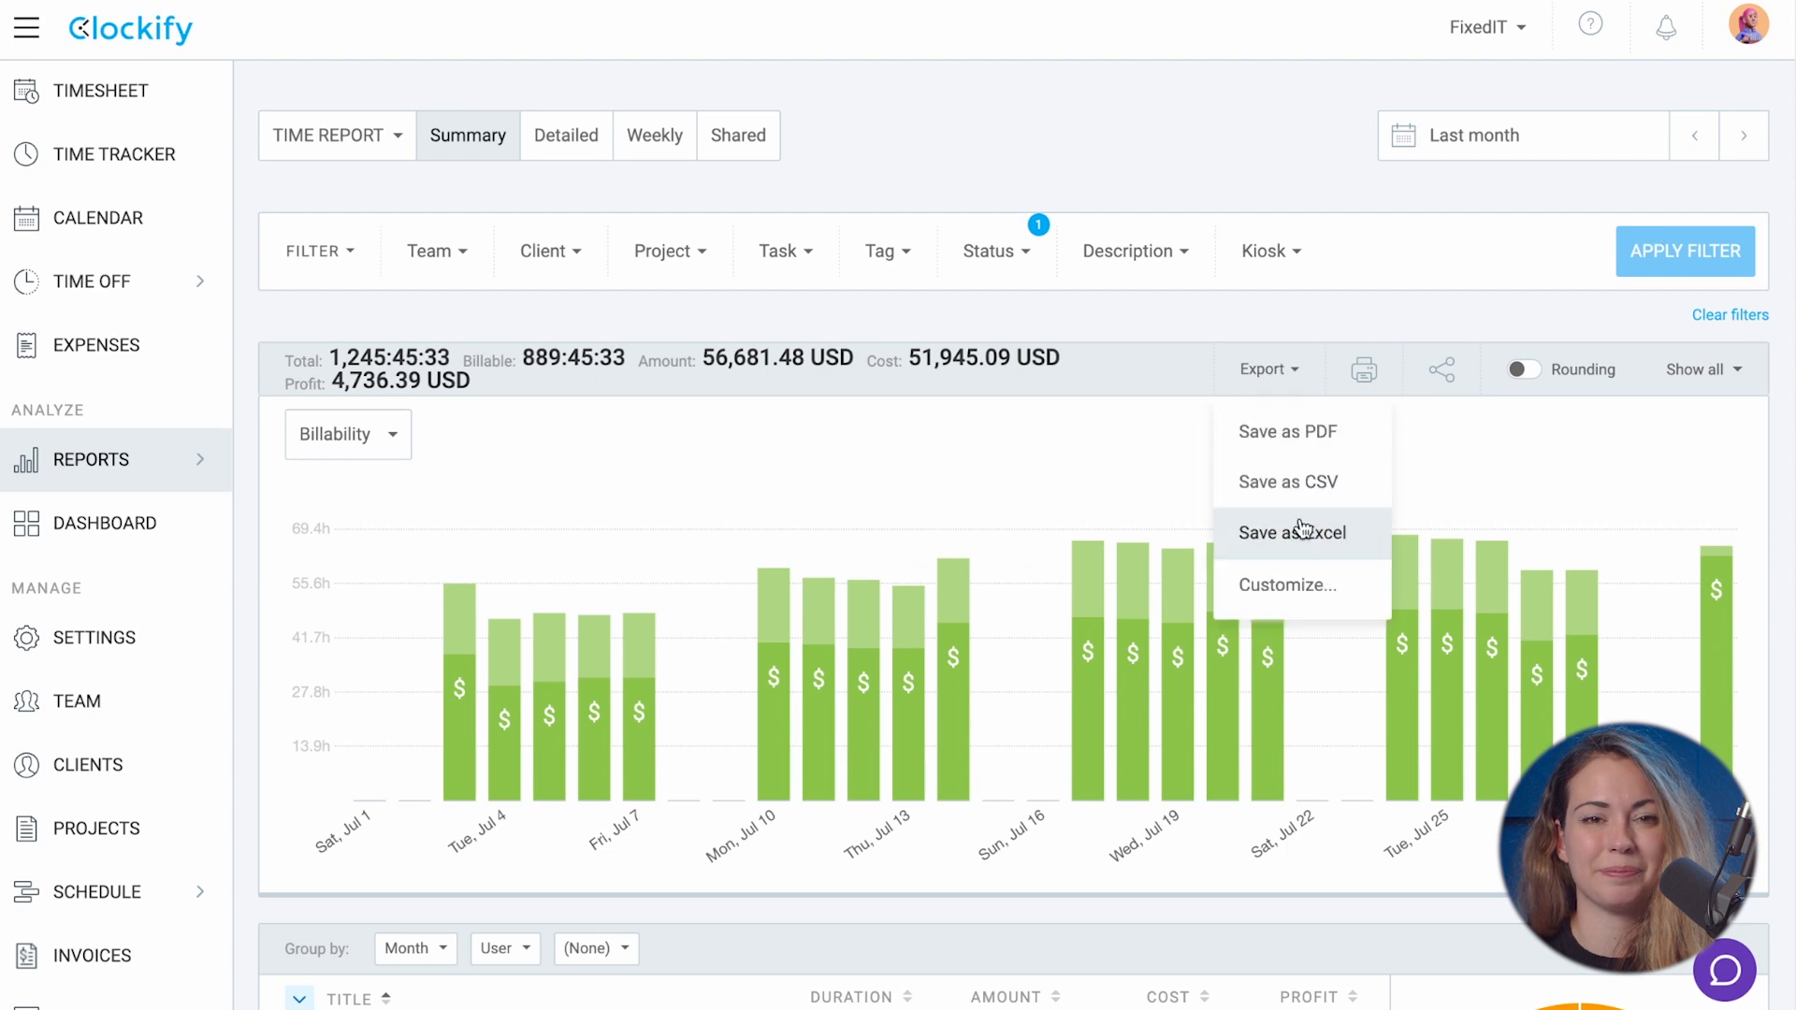
{"action": "left_click", "coordinate": [101, 893]}
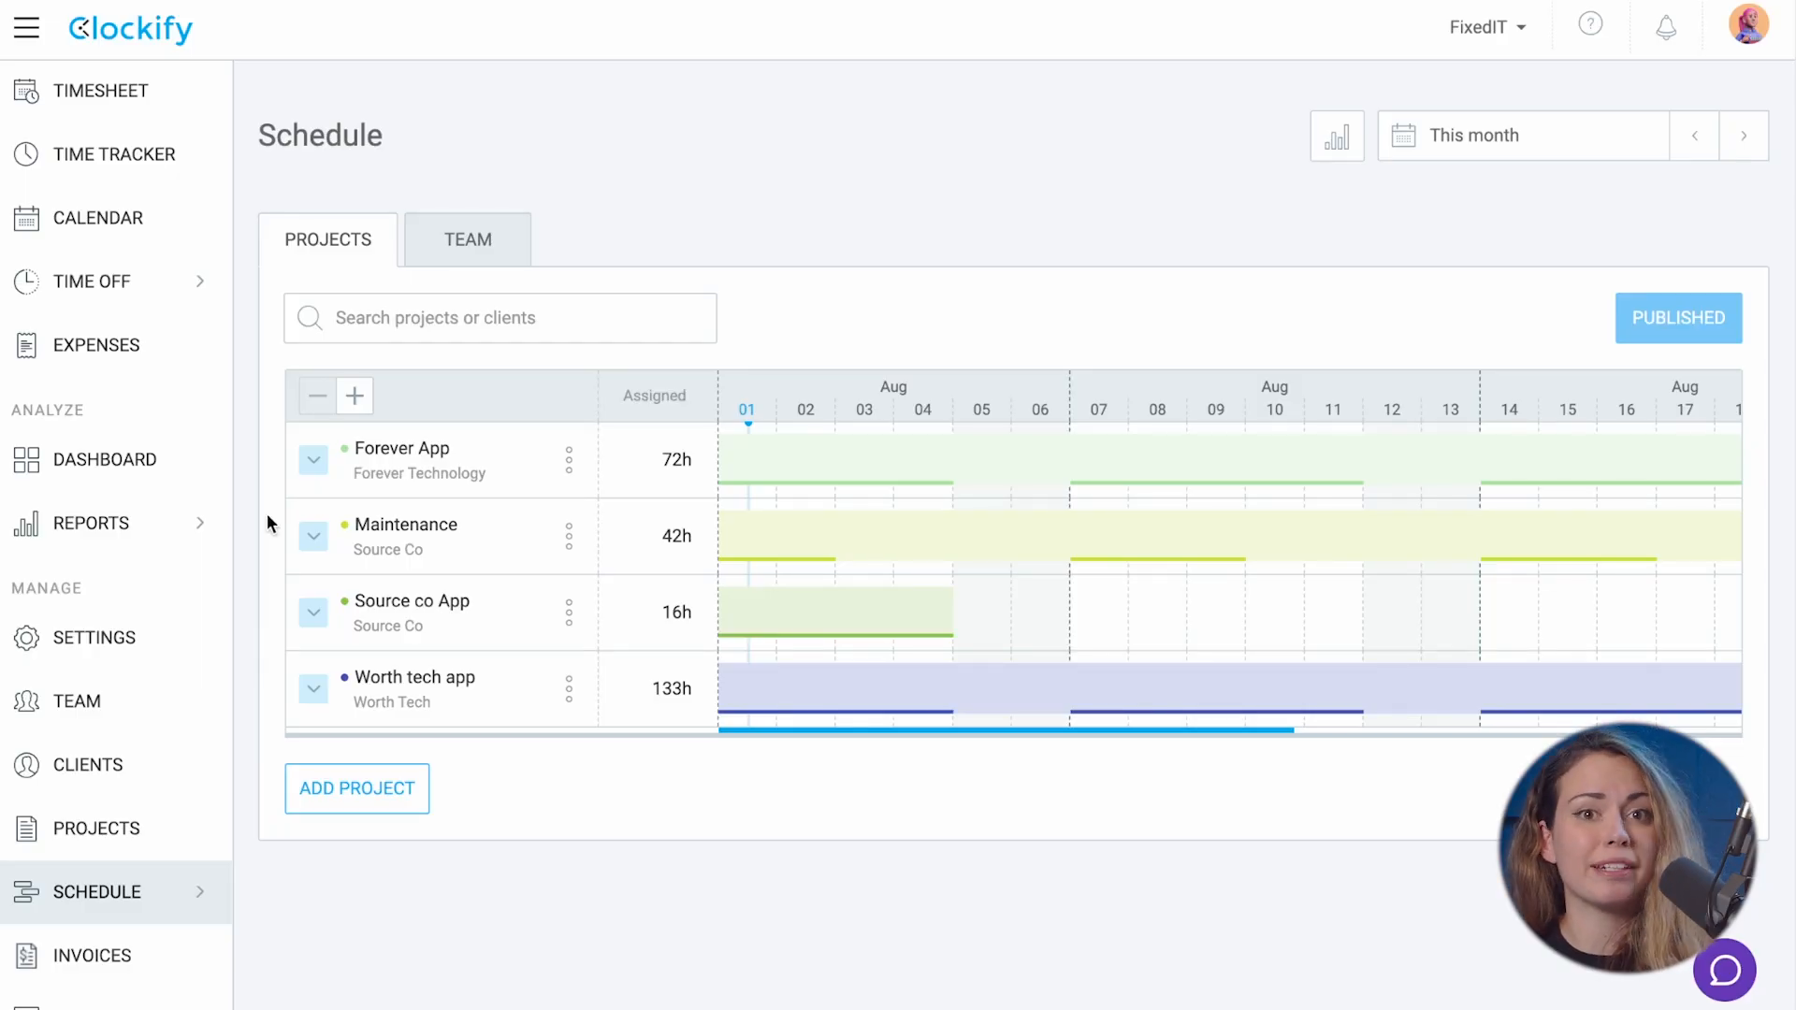
{"action": "mouse_move", "coordinate": [241, 525]}
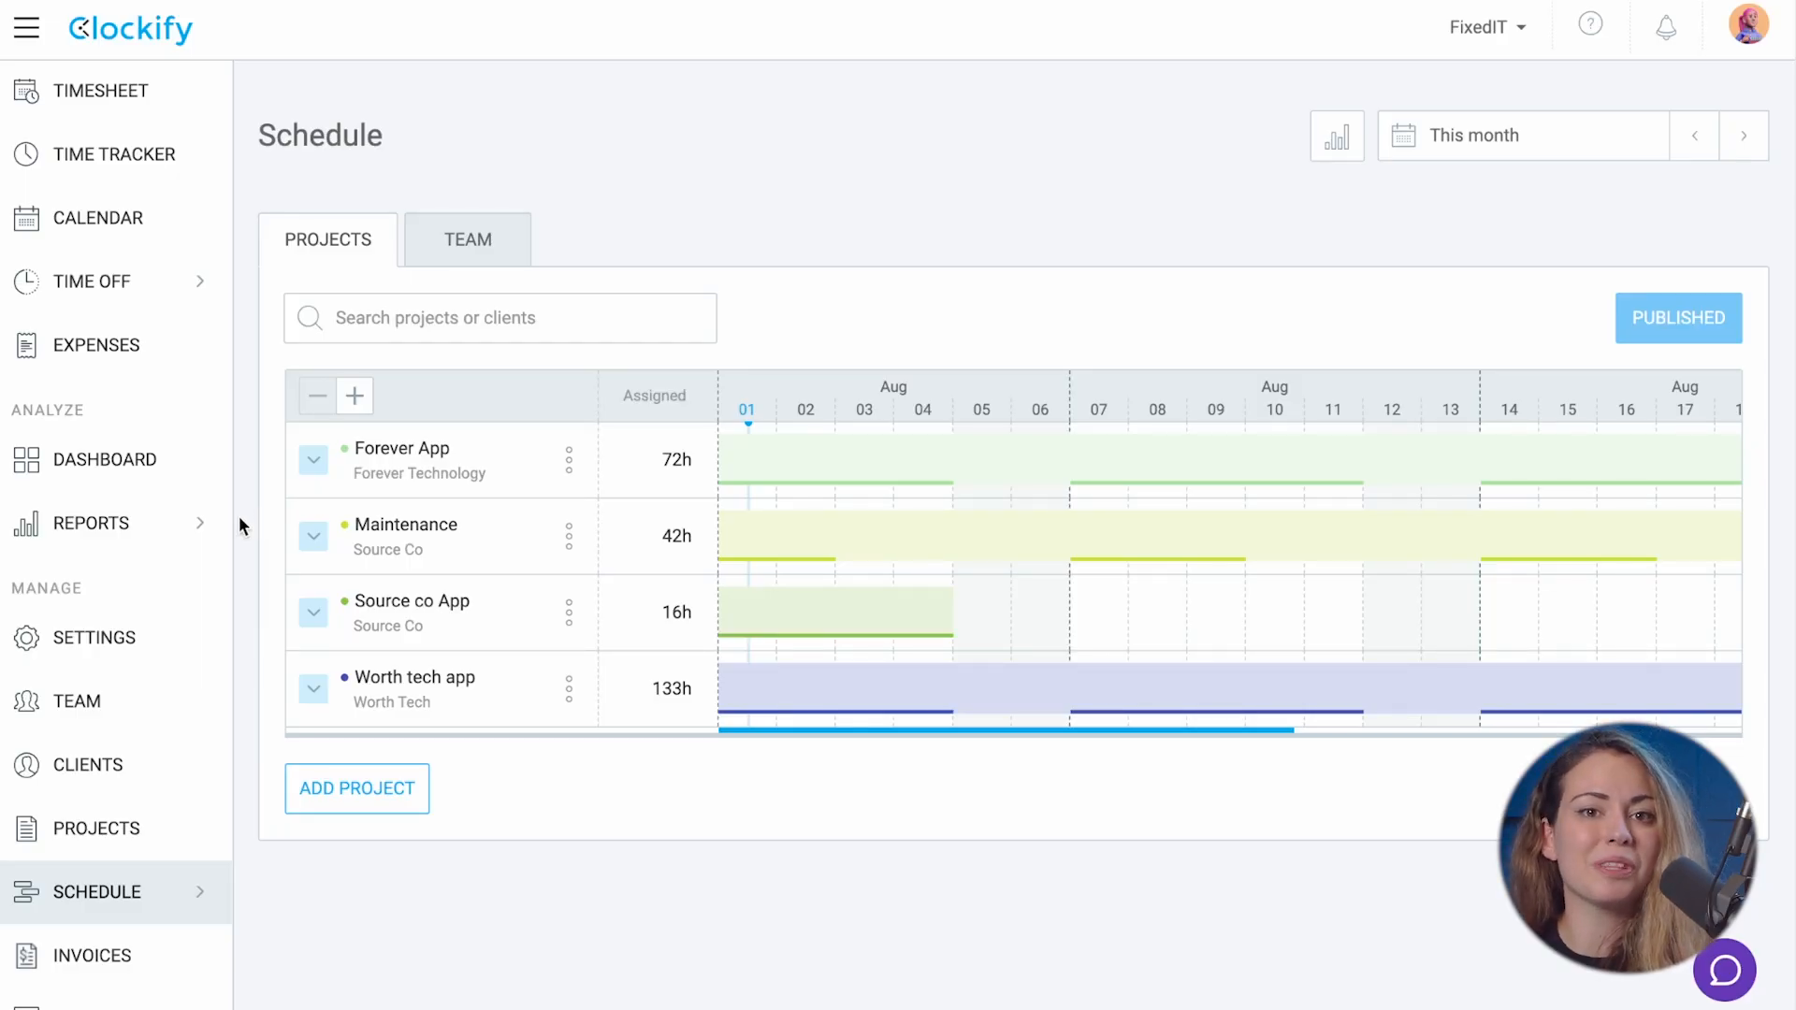
Switch to the team Assignments report for this week and expand Forever App's users
{"action": "left_click", "coordinate": [90, 524]}
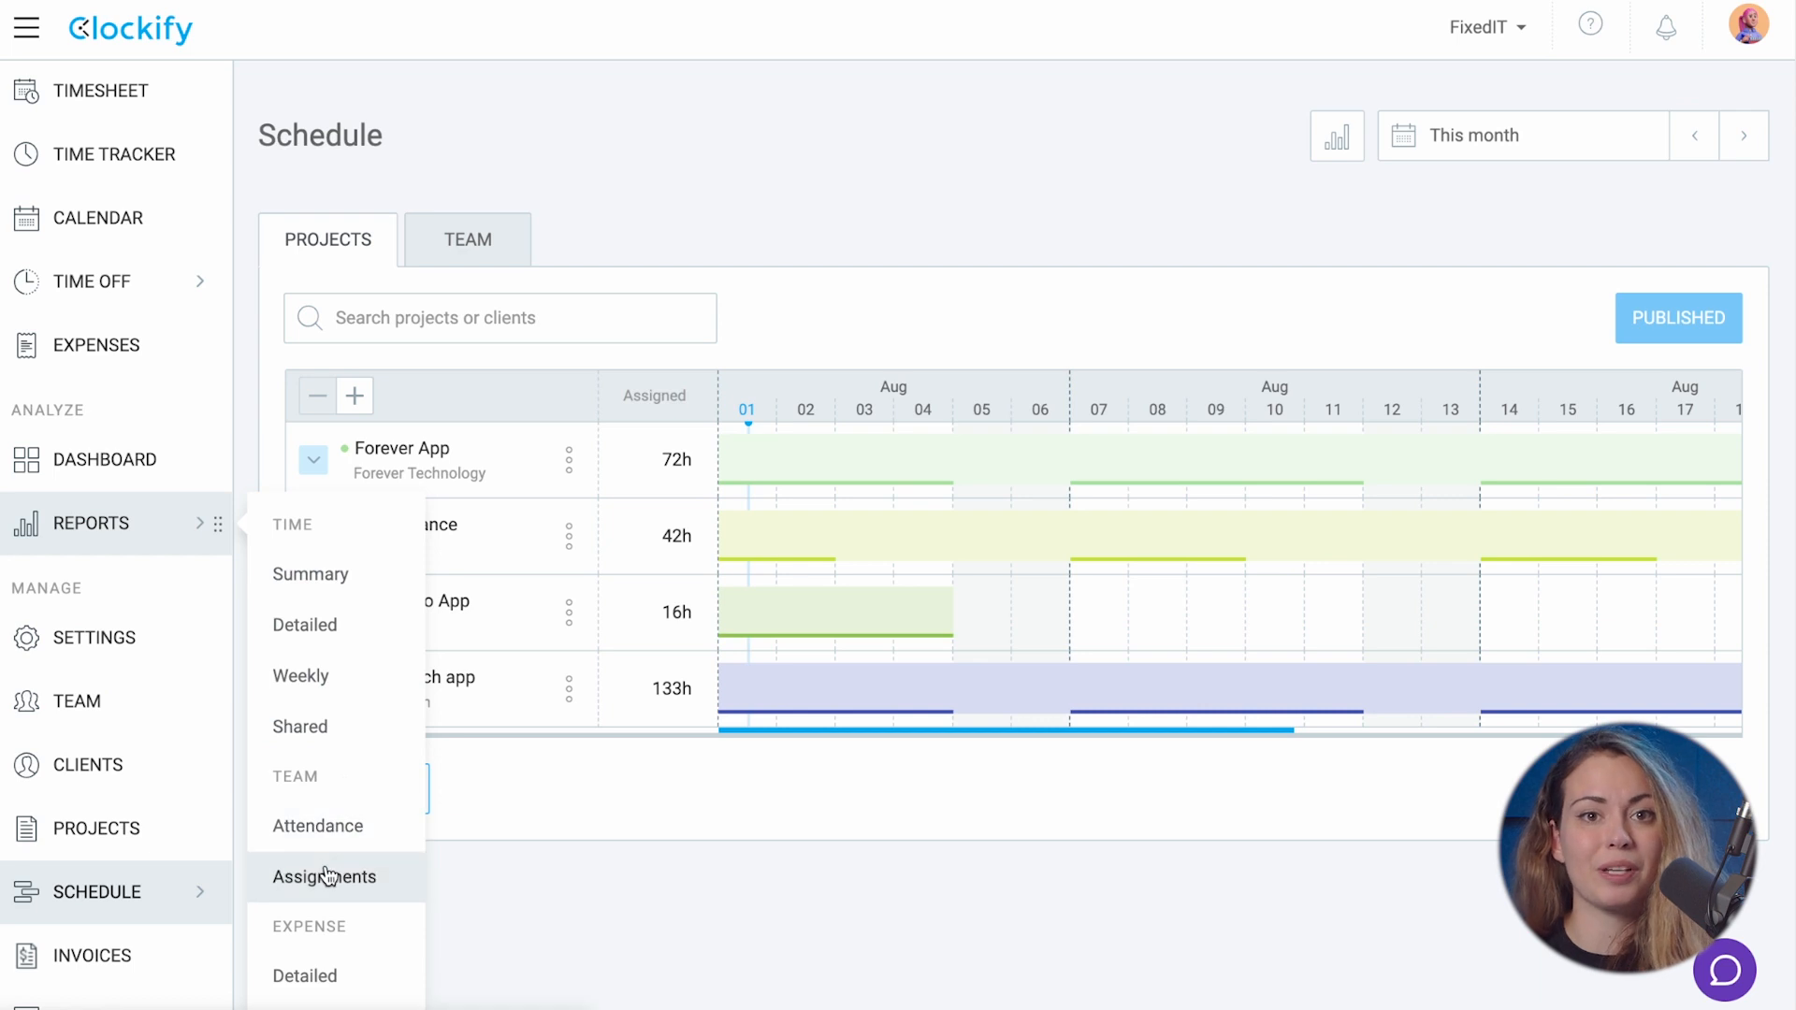
{"action": "left_click", "coordinate": [325, 876]}
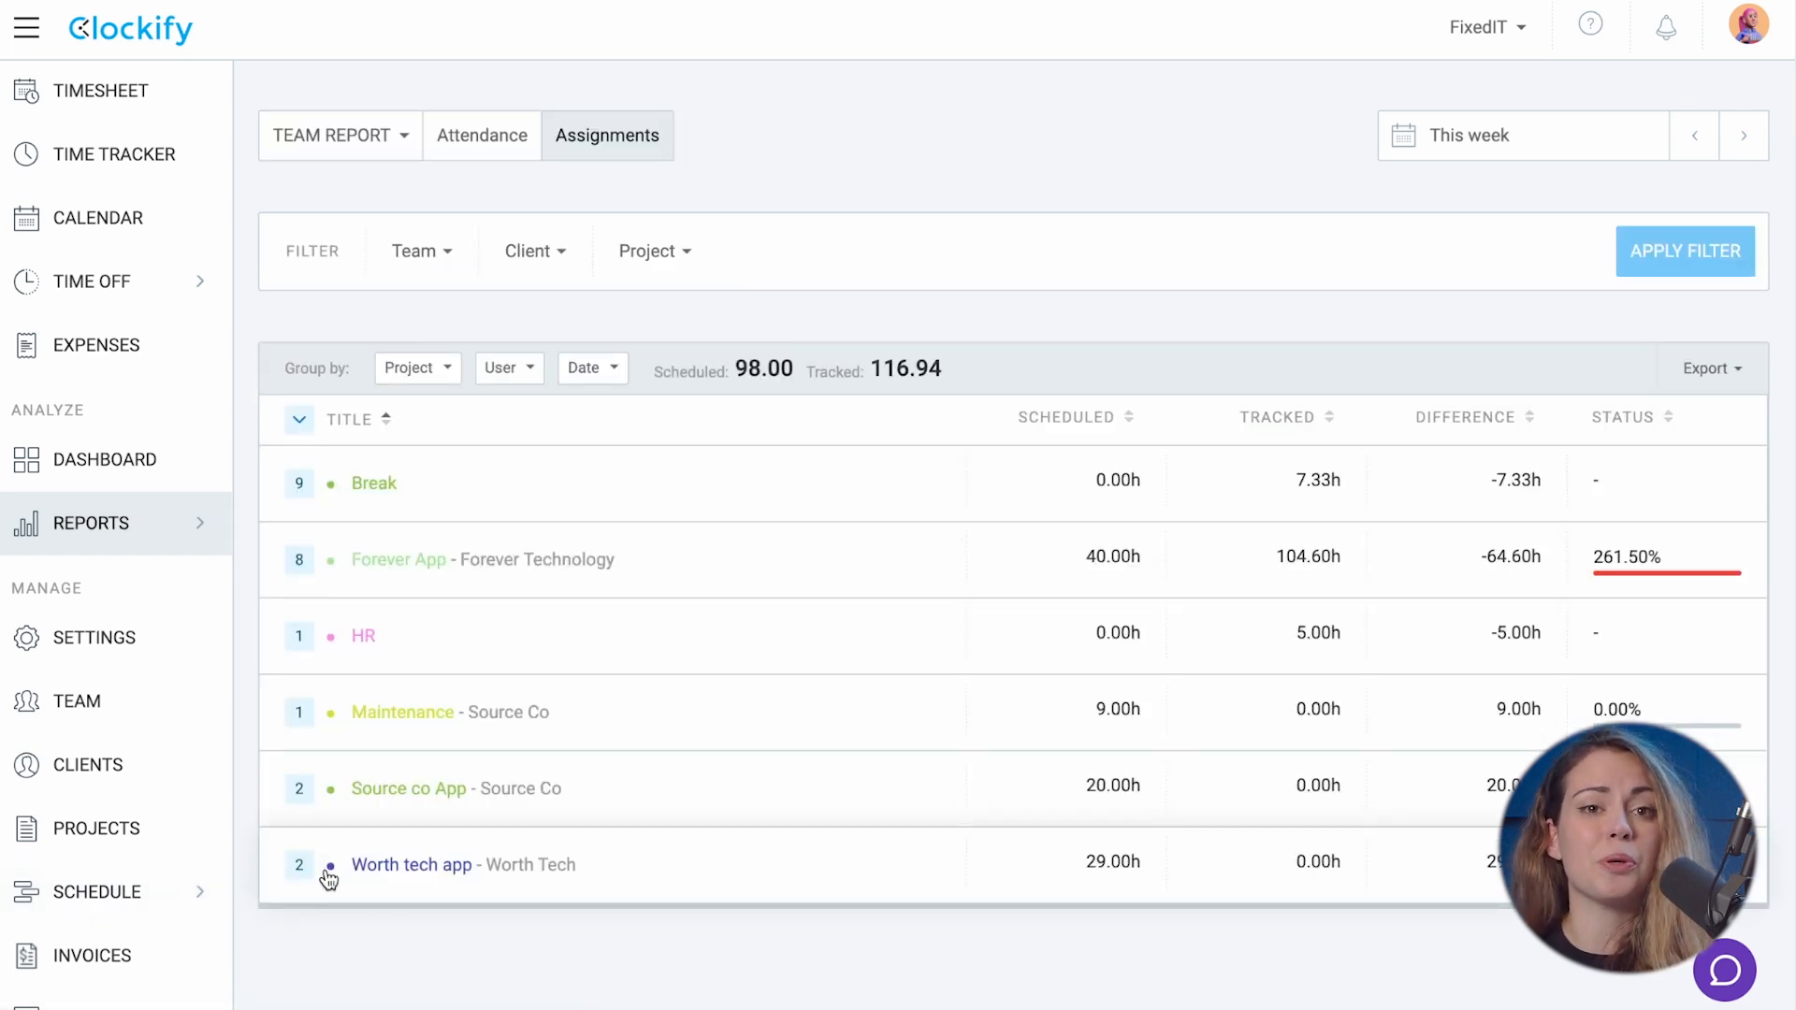
{"action": "mouse_move", "coordinate": [1203, 401]}
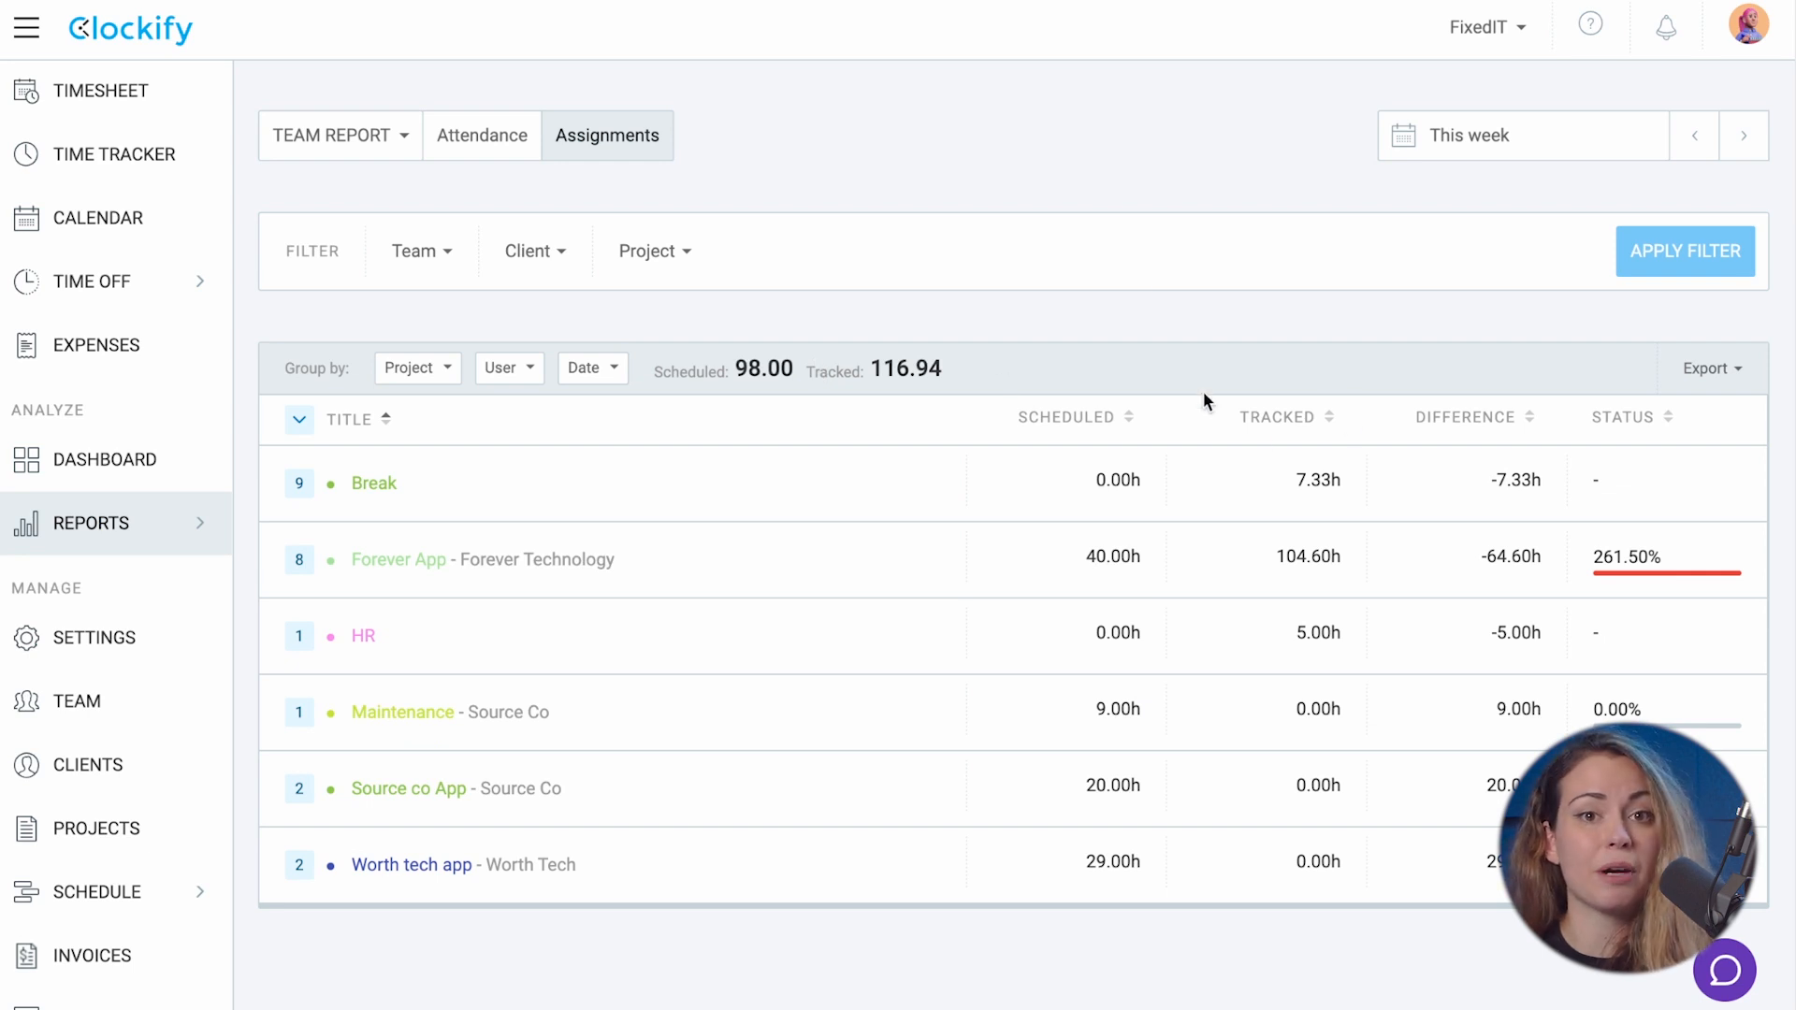
{"action": "left_click", "coordinate": [299, 567]}
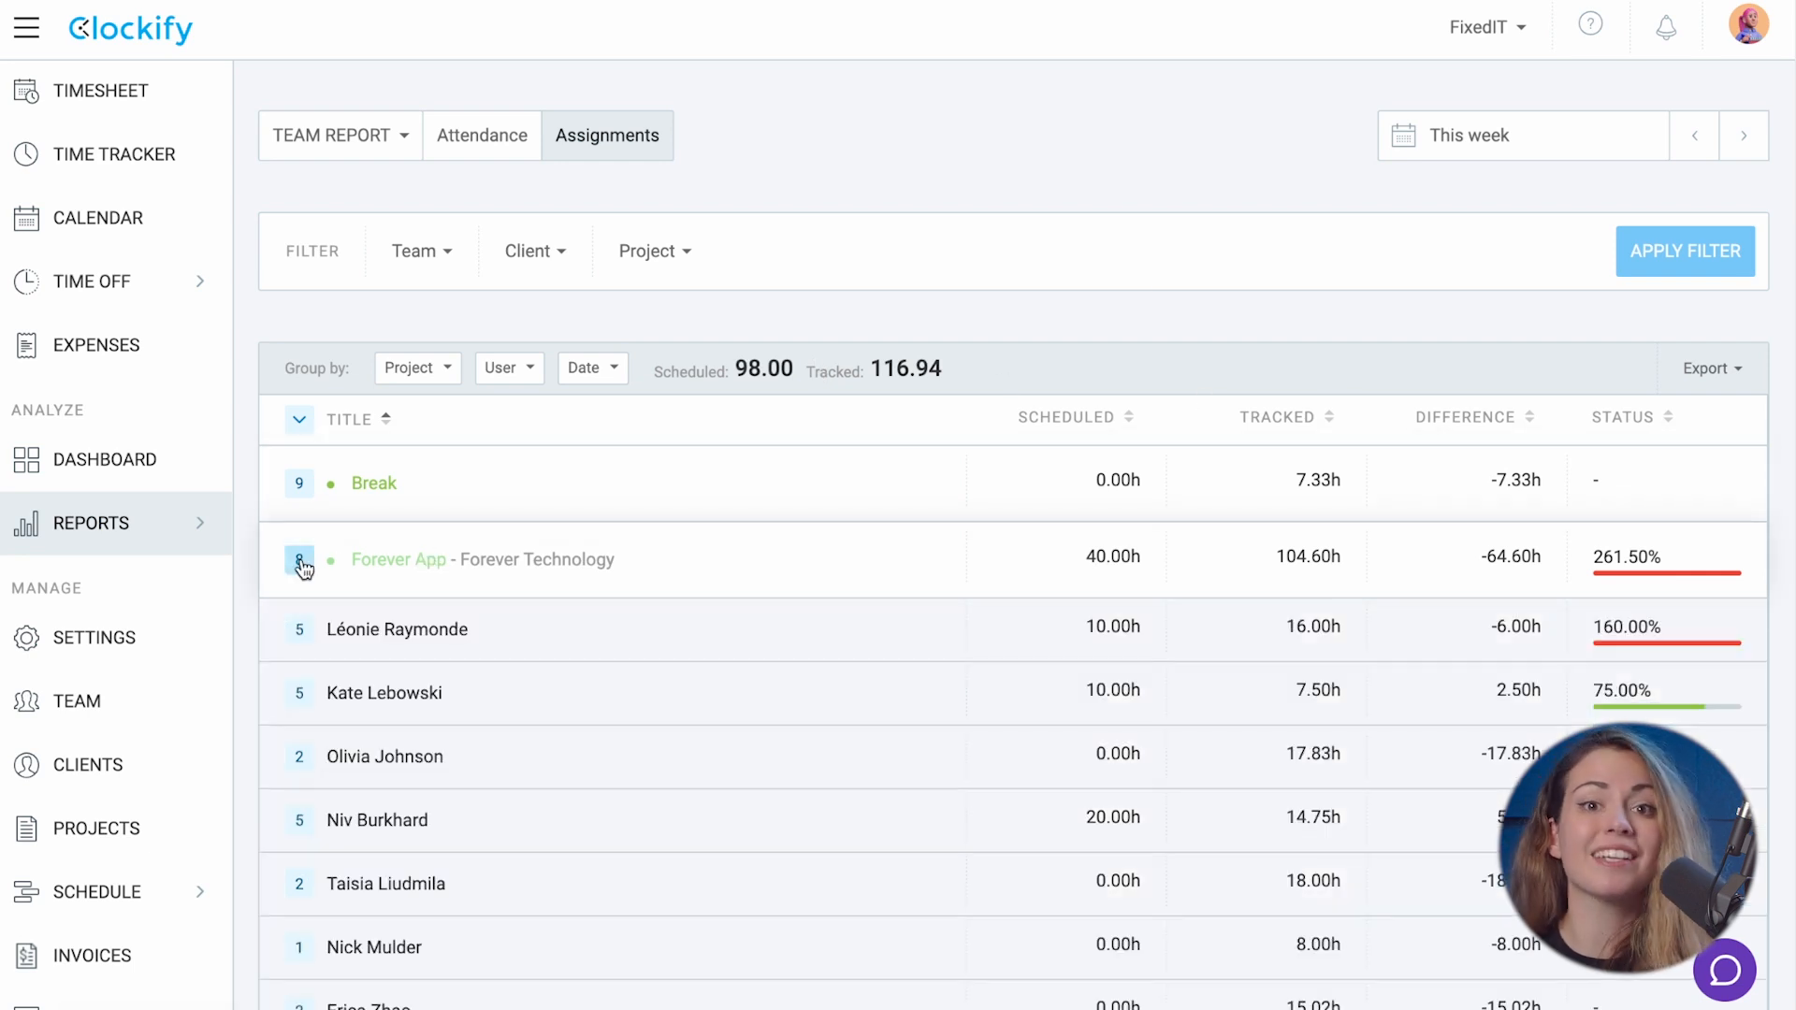
{"action": "left_click", "coordinate": [299, 628]}
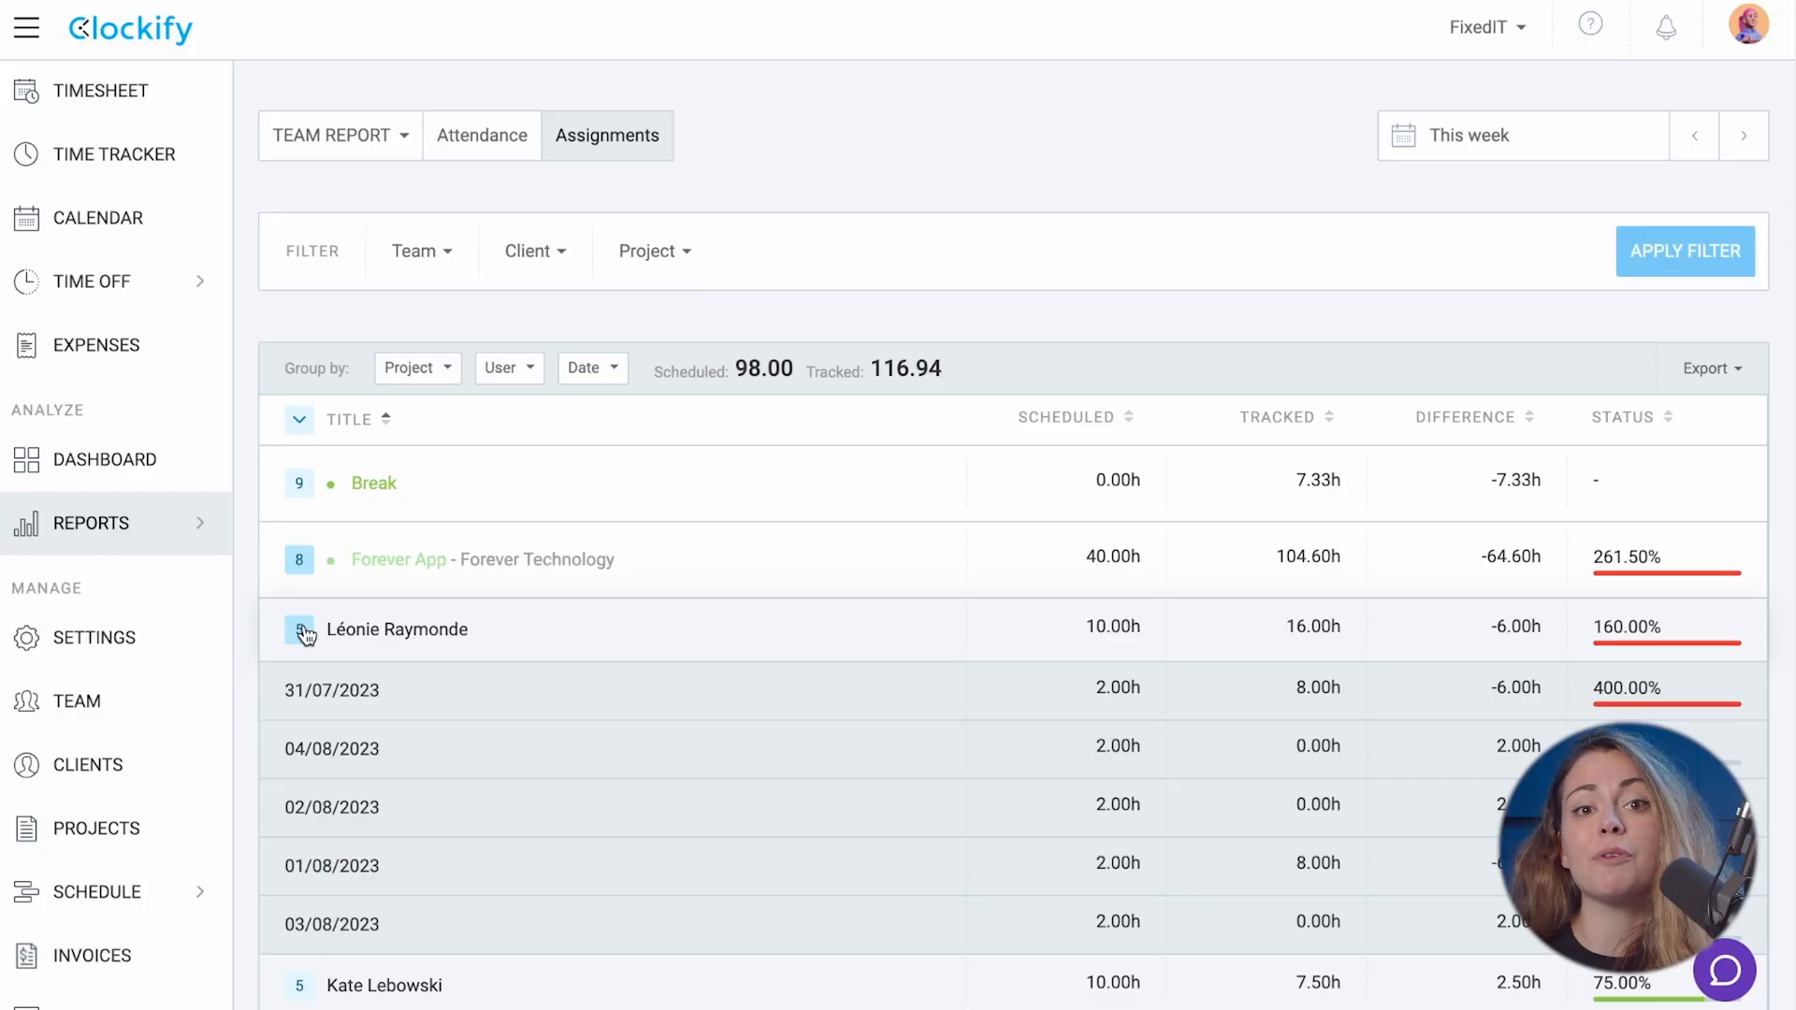
{"action": "left_click", "coordinate": [300, 628]}
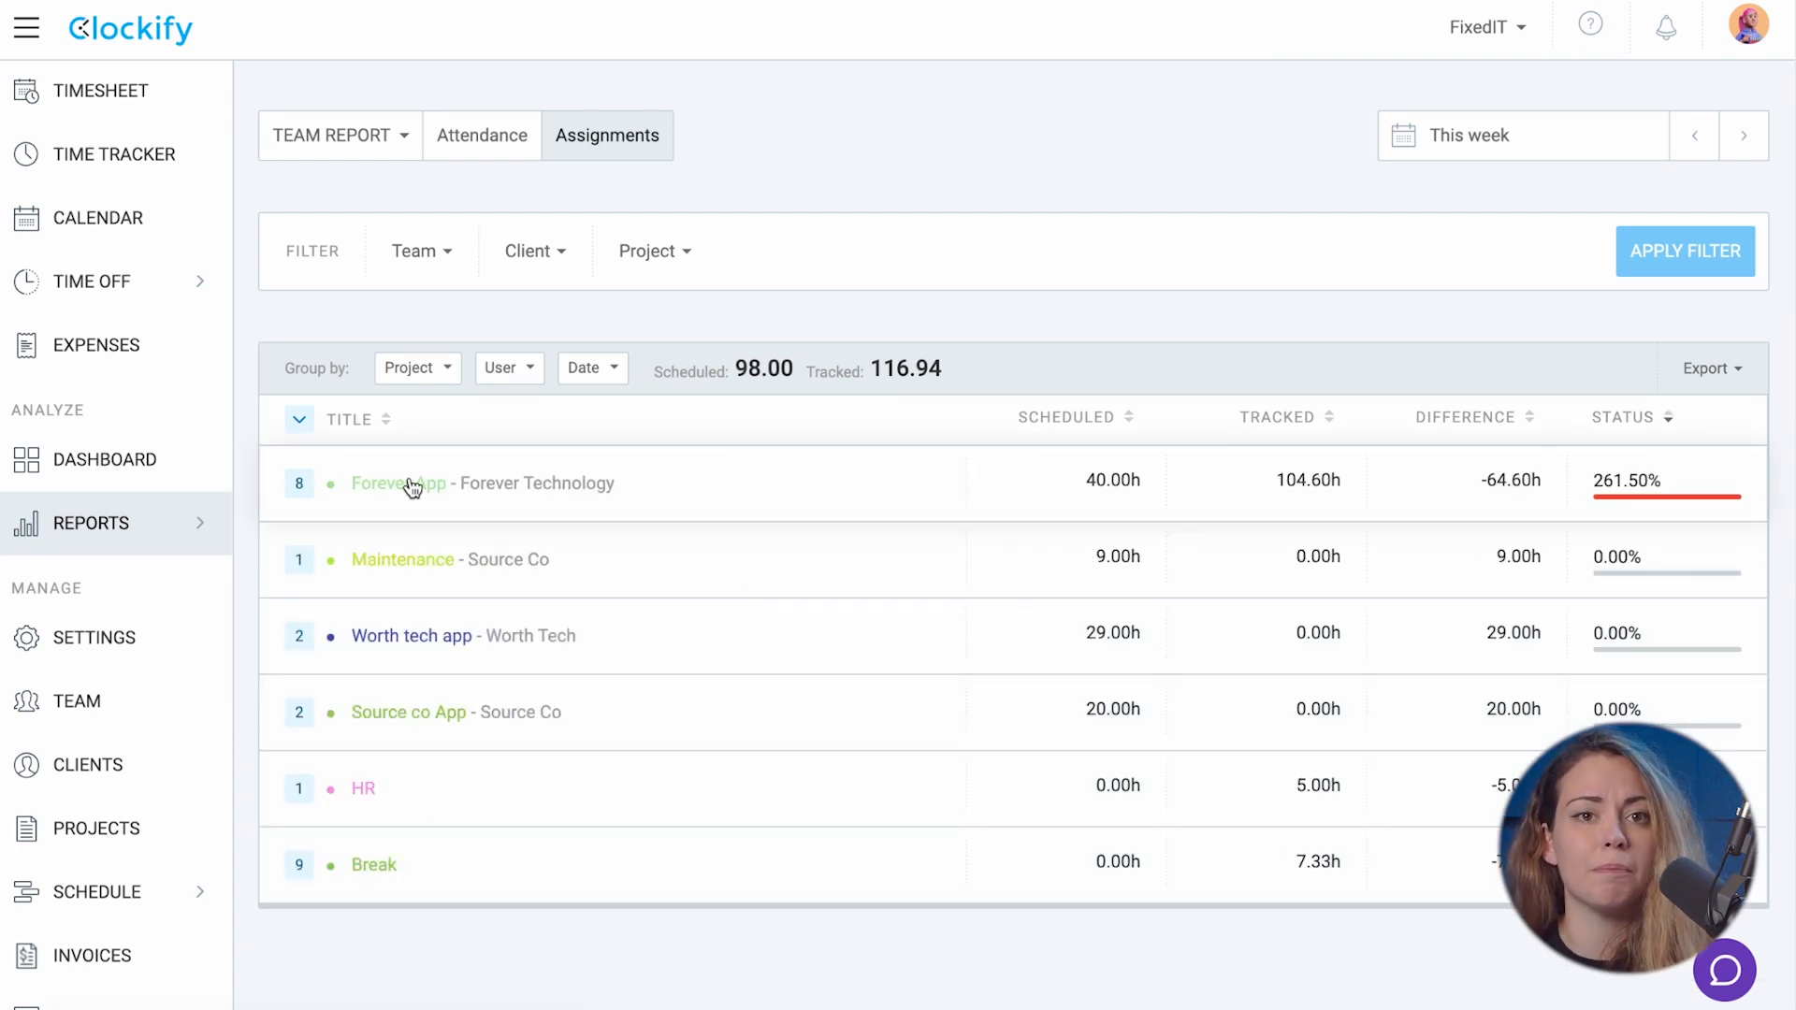
{"action": "left_click", "coordinate": [300, 483]}
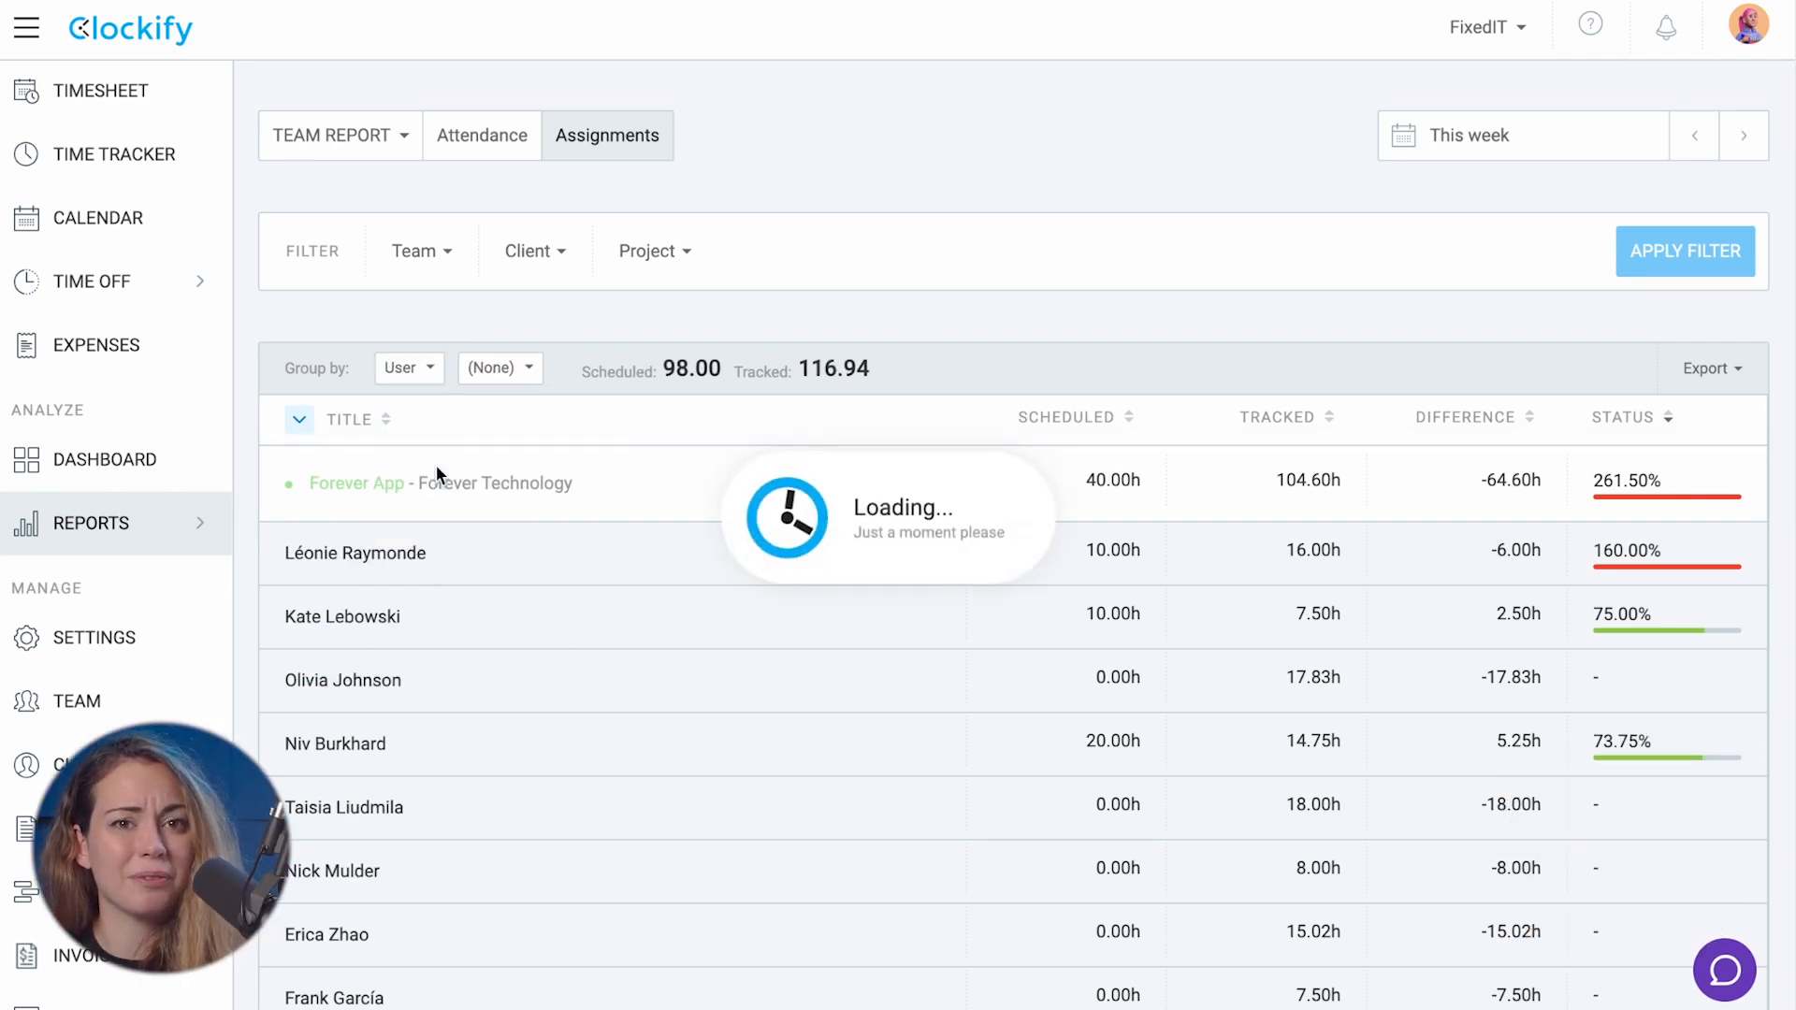
{"action": "left_click", "coordinate": [498, 368]}
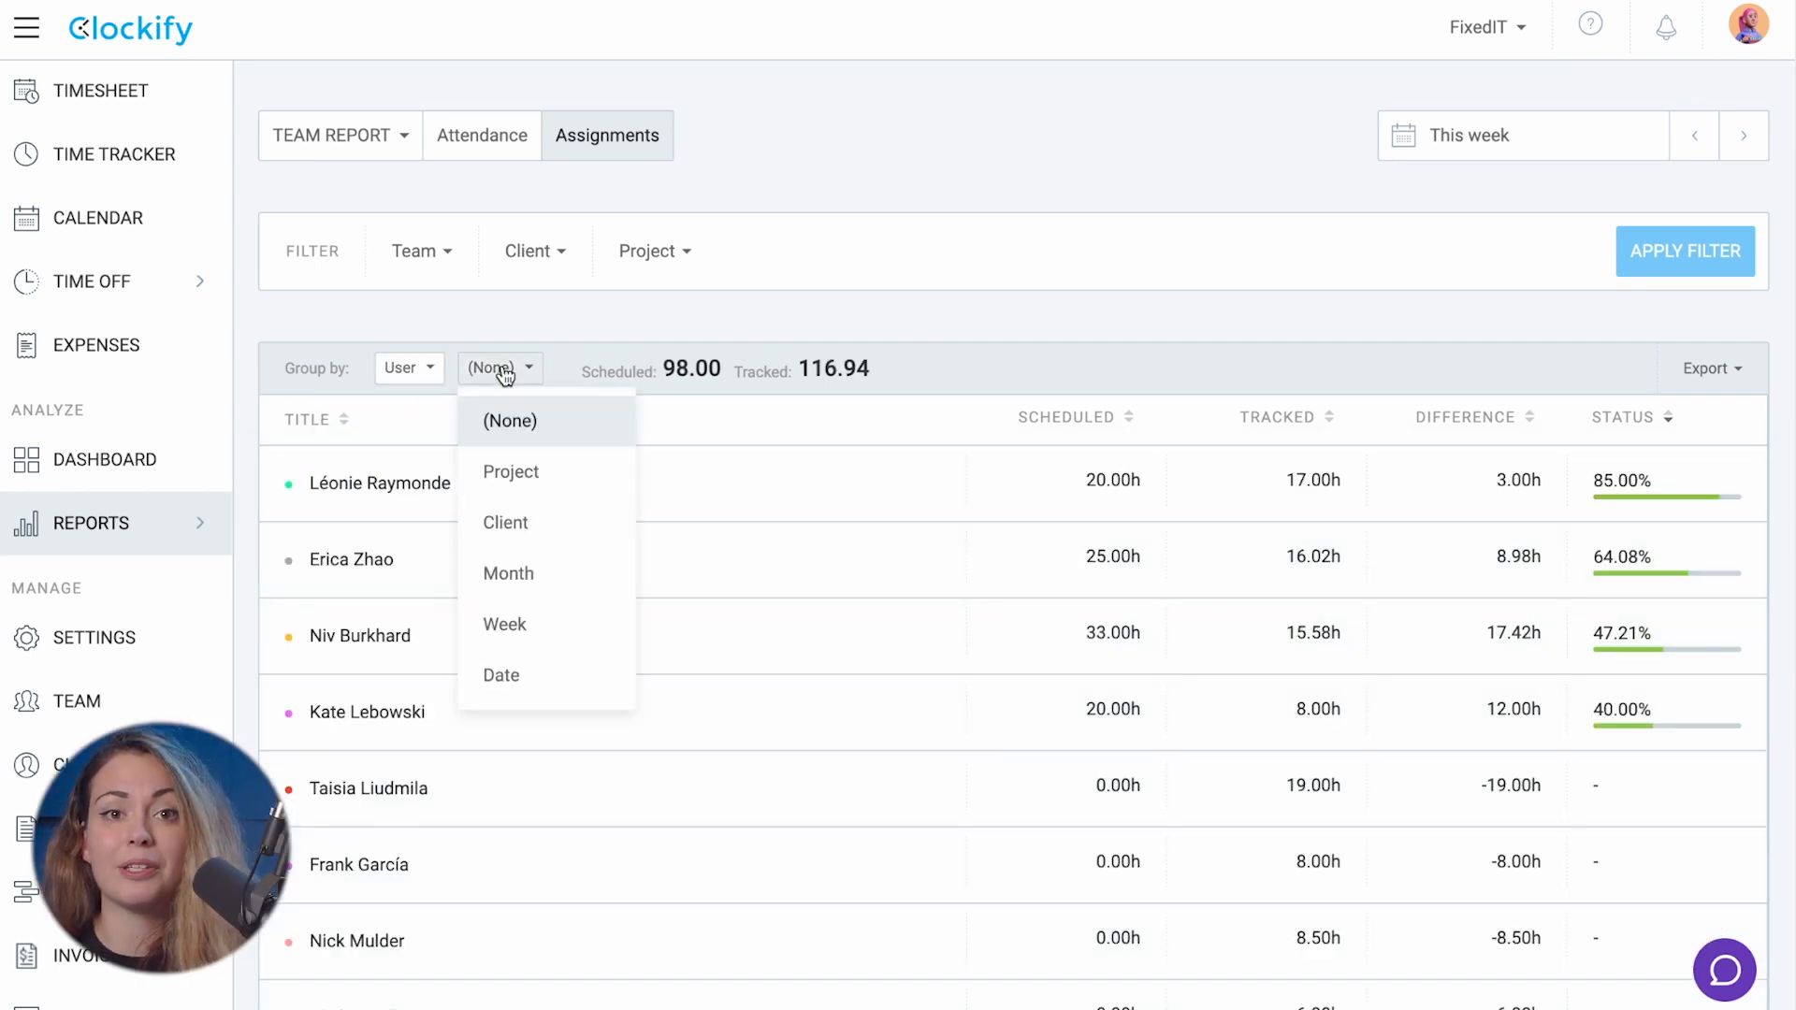
{"action": "left_click", "coordinate": [508, 472]}
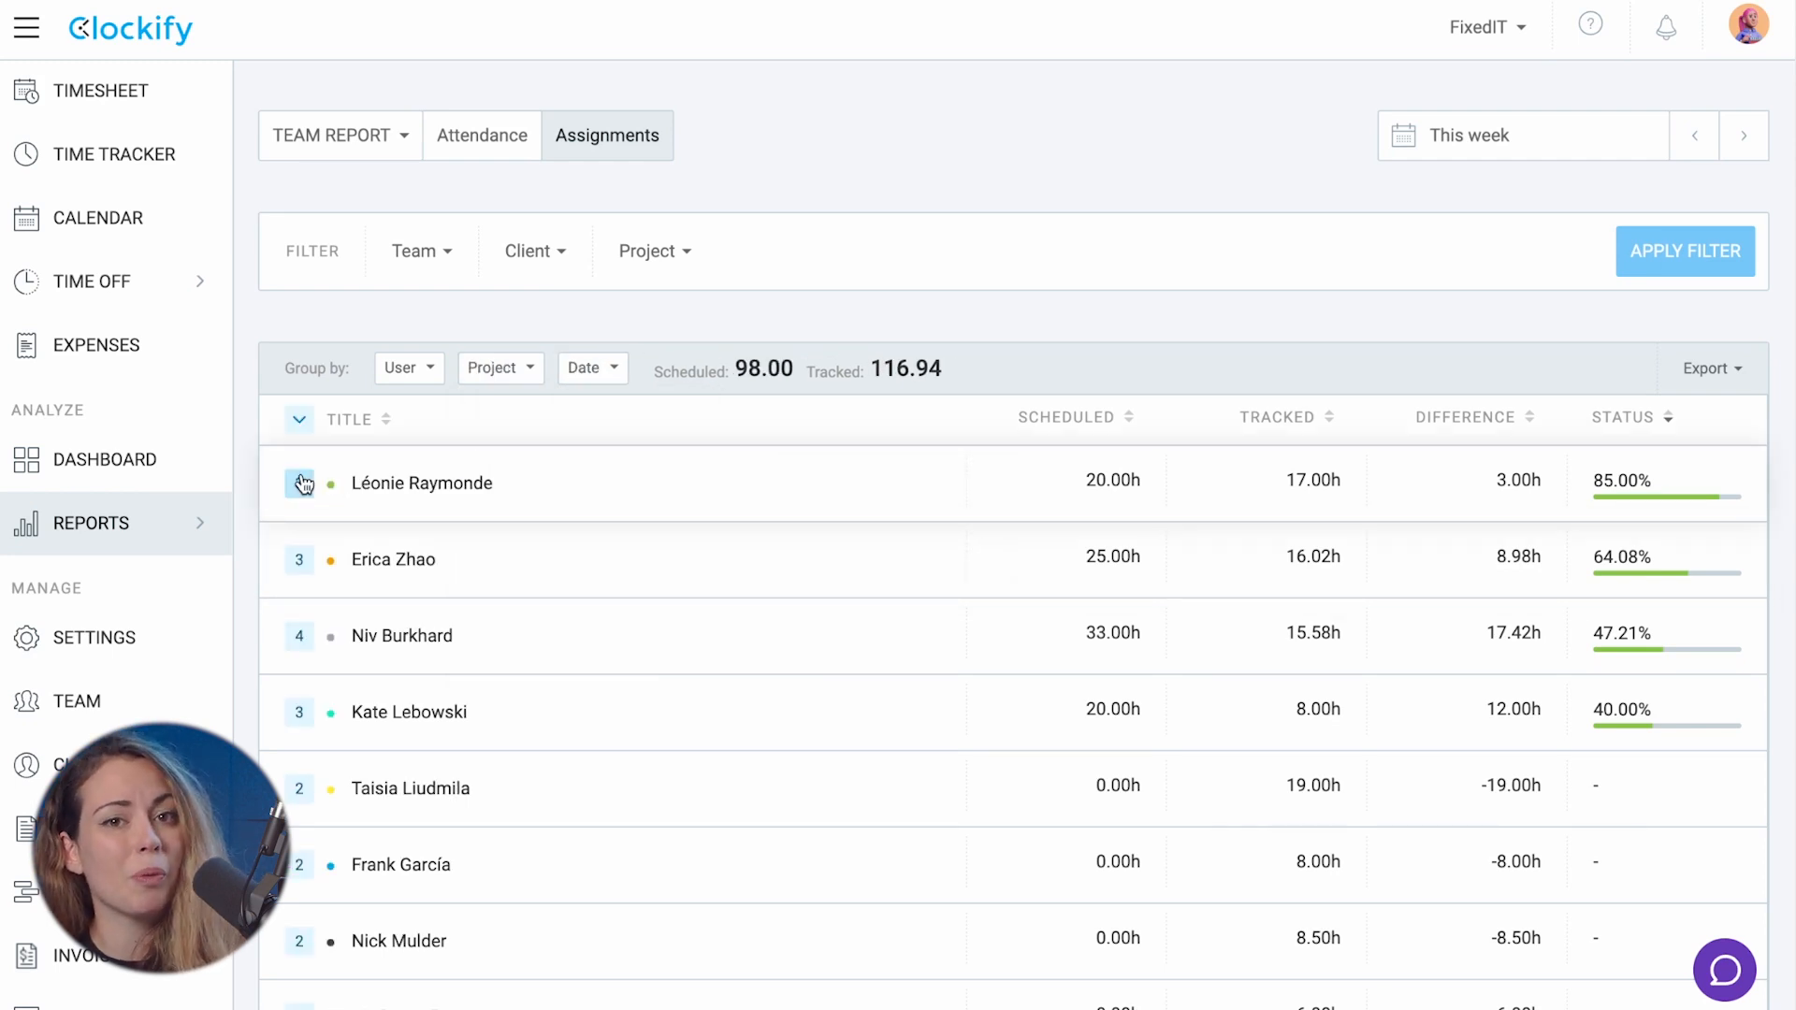
{"action": "left_click", "coordinate": [300, 483]}
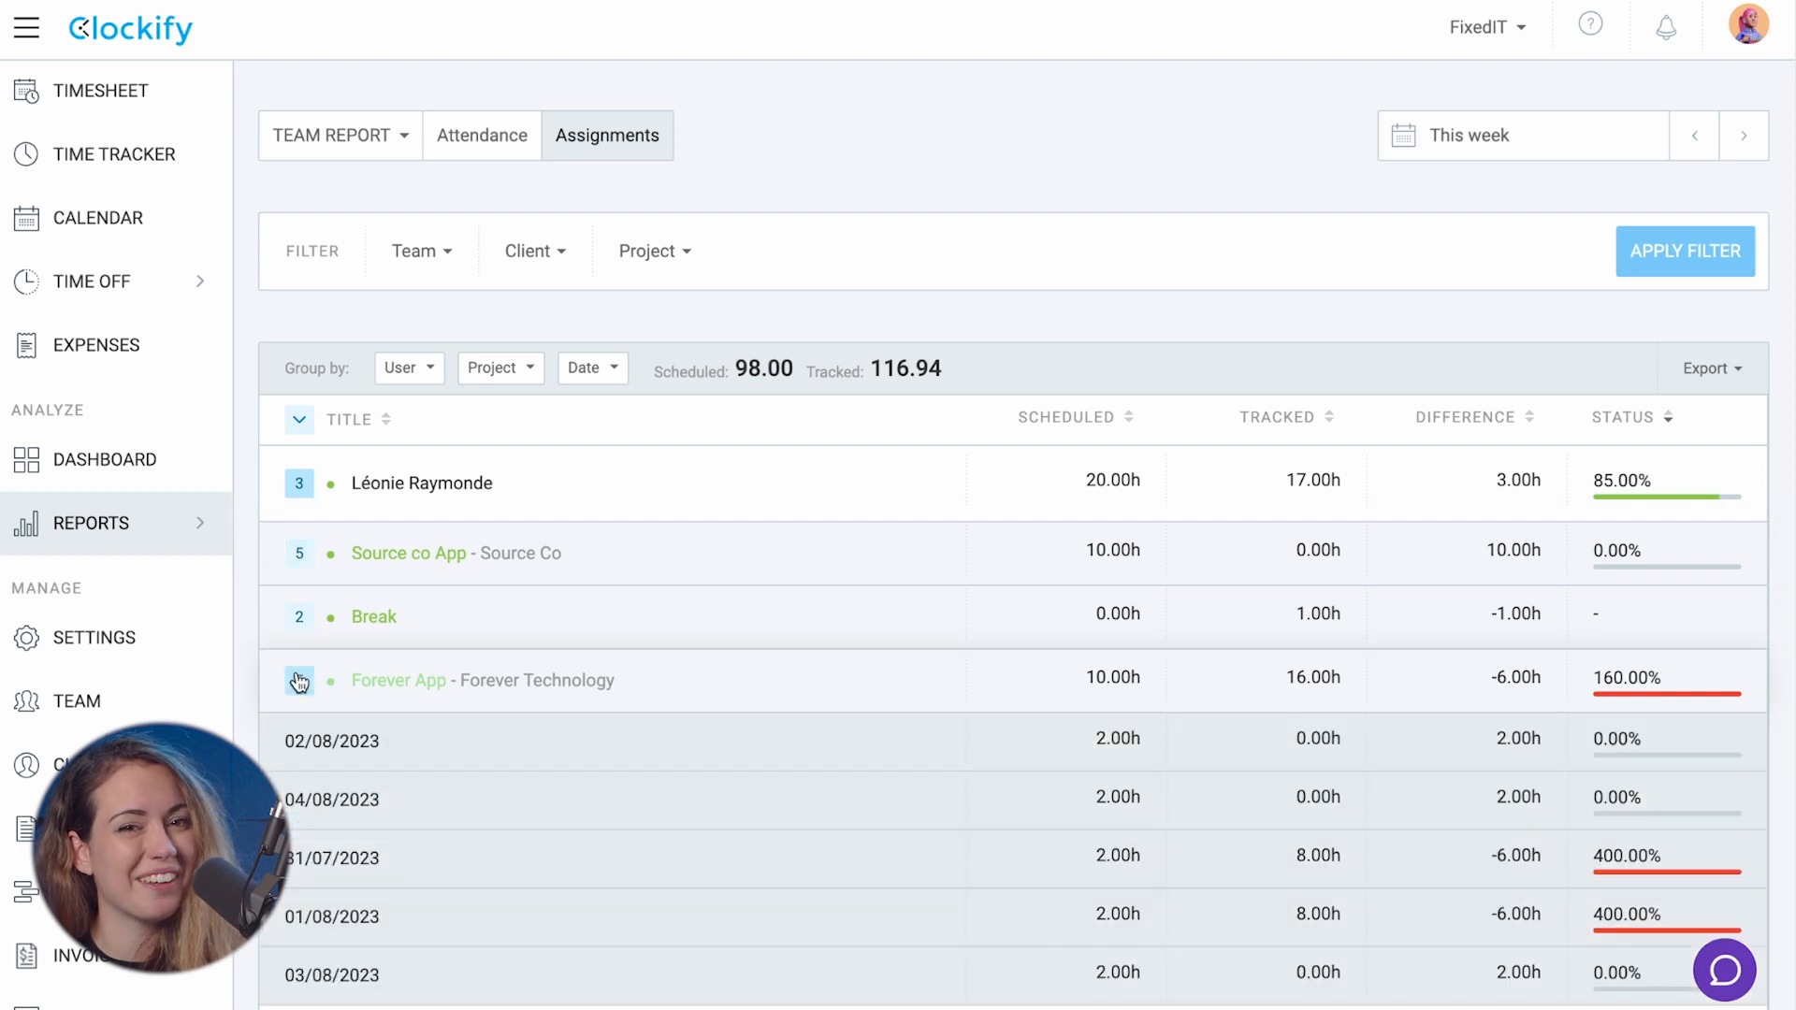